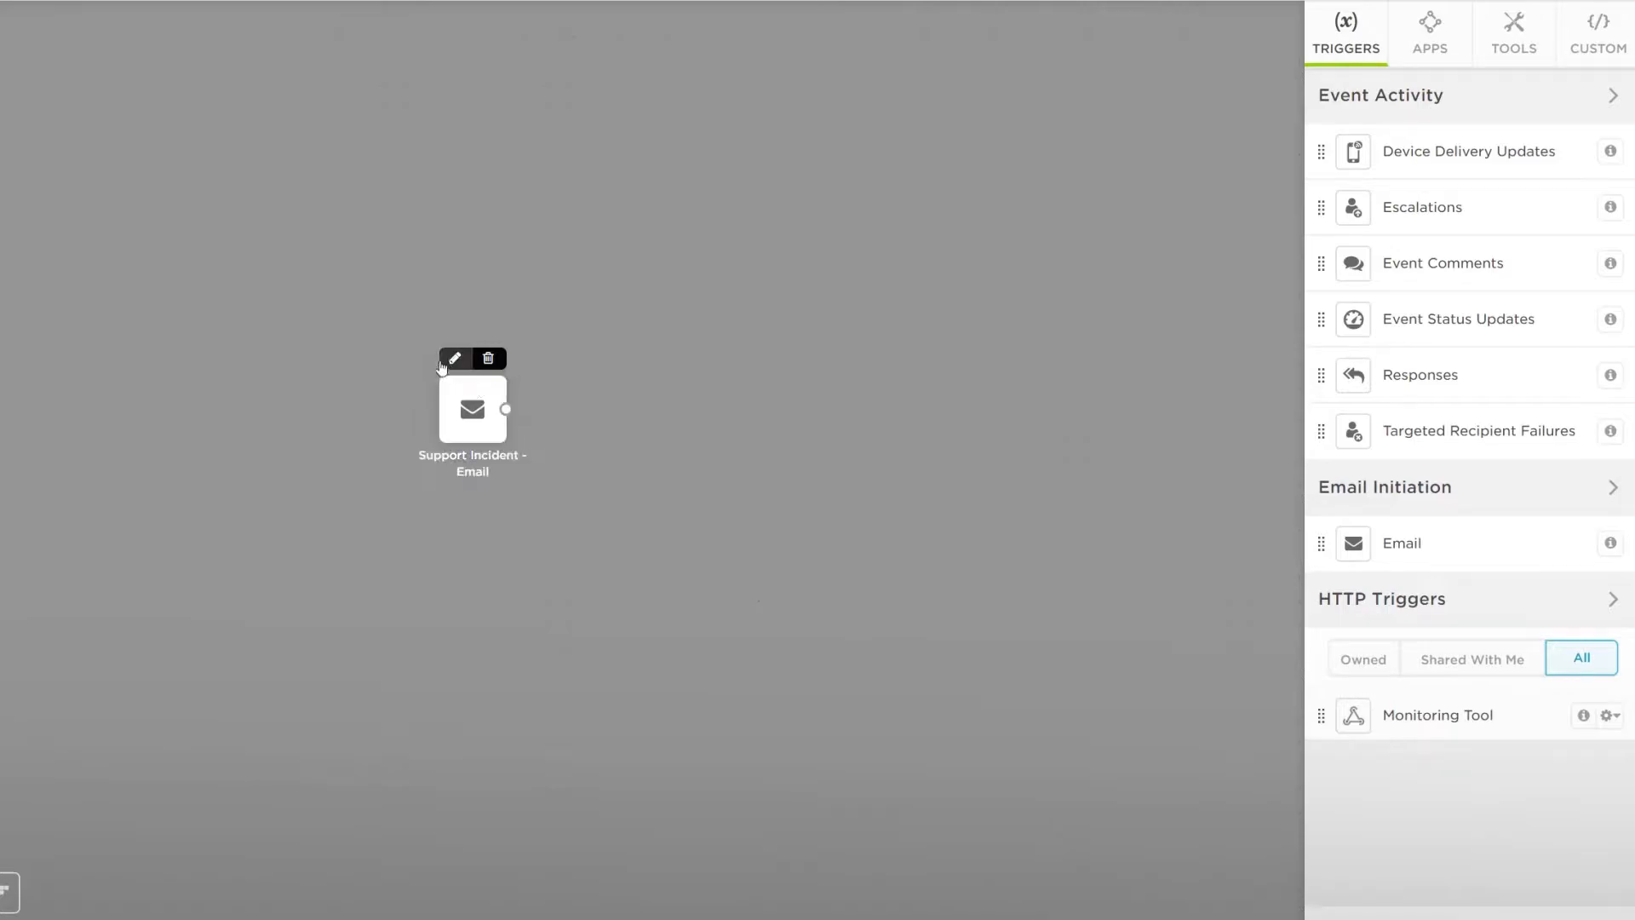
# Step: Relabel the email trigger 'Web Issue Reported' and re-pick the authenticating user 'jo'
pyautogui.click(453, 358)
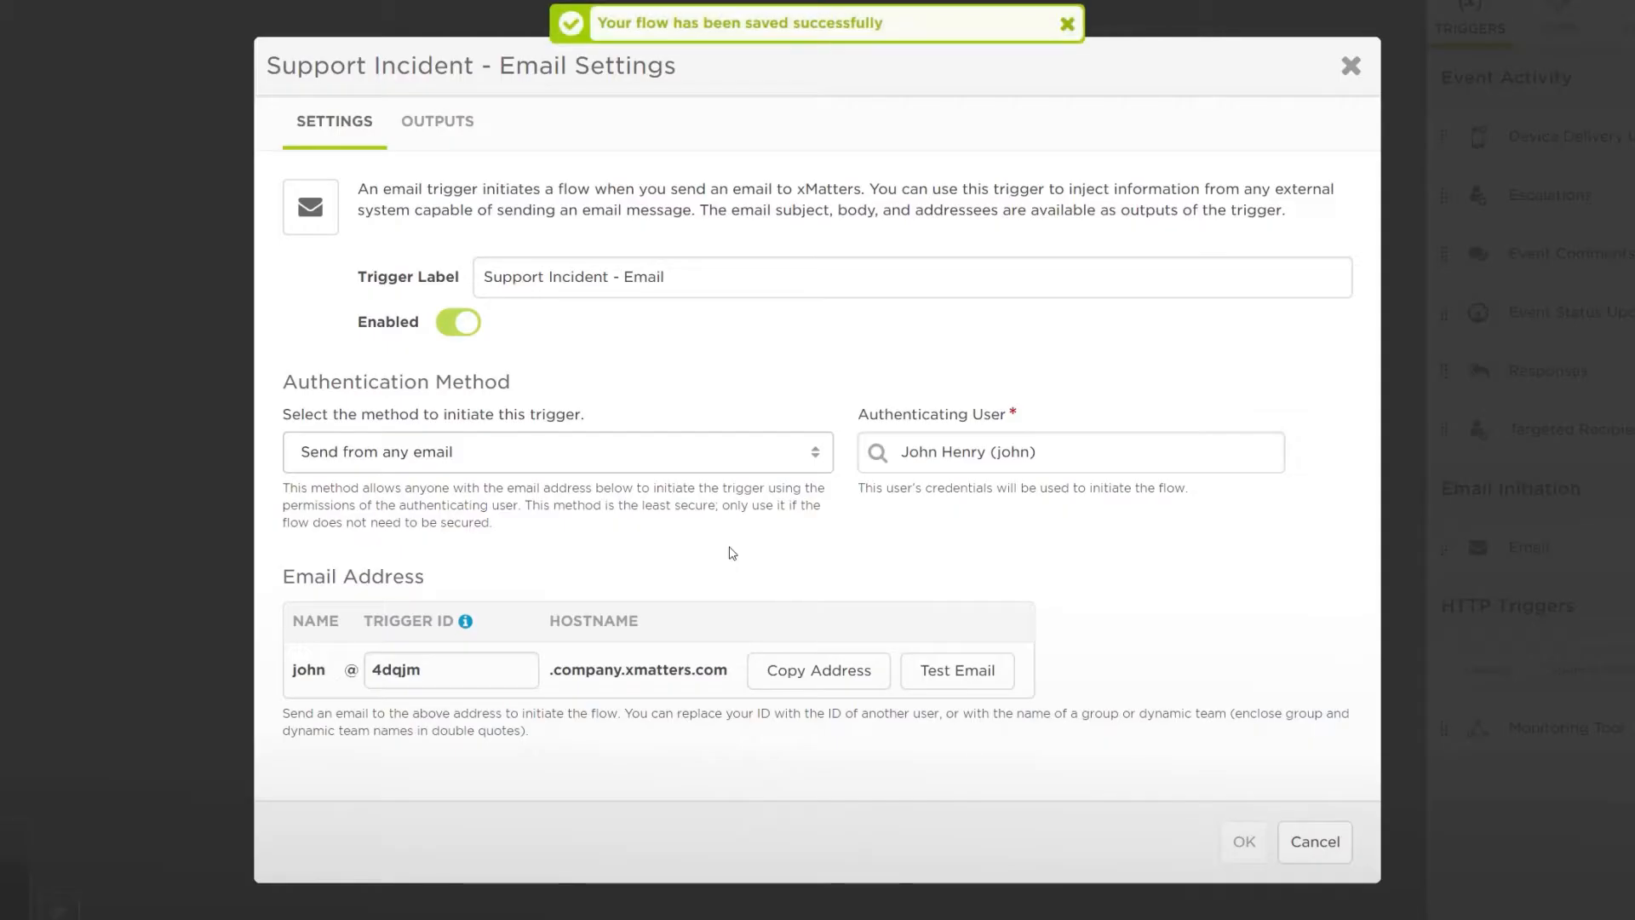
pyautogui.write('Web Issue R')
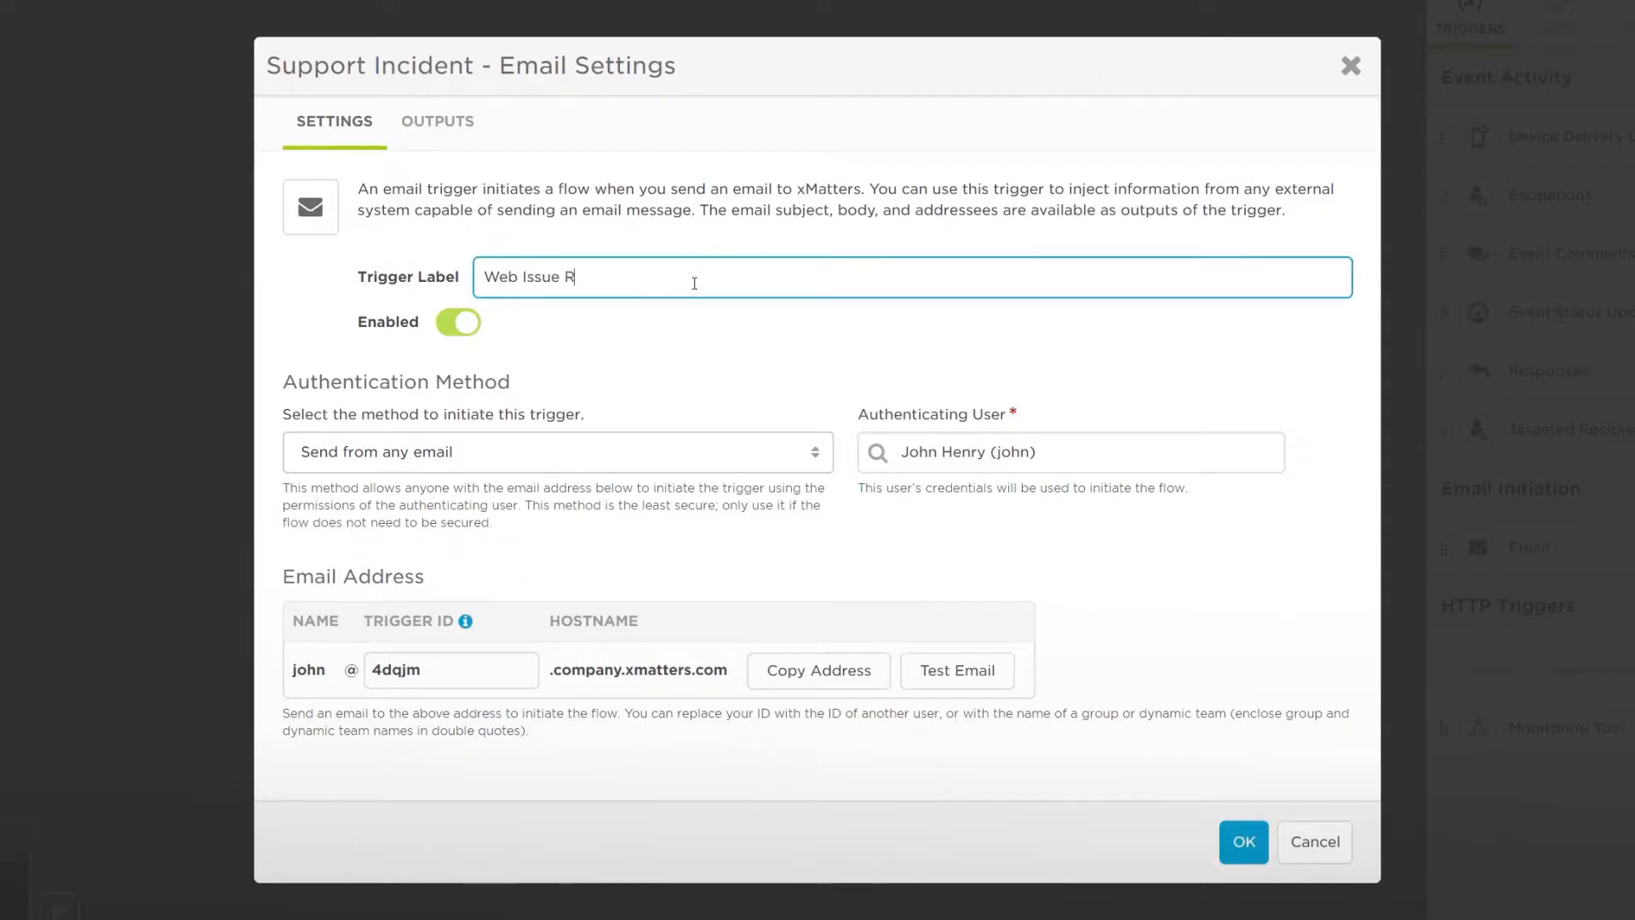
pyautogui.write('eported')
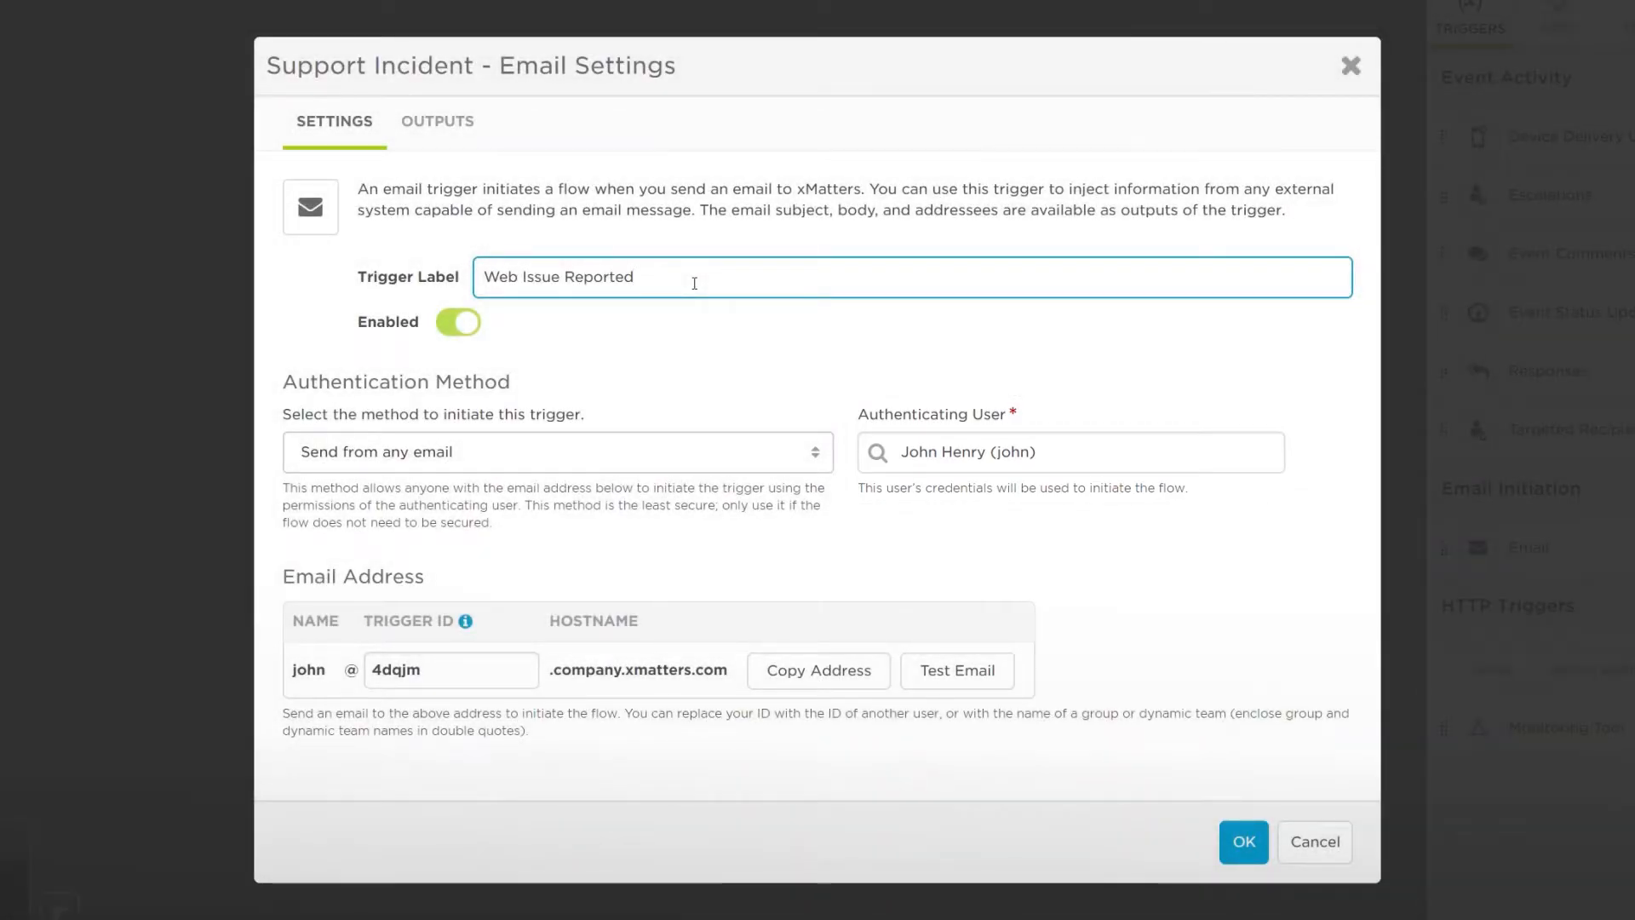
pyautogui.click(1071, 453)
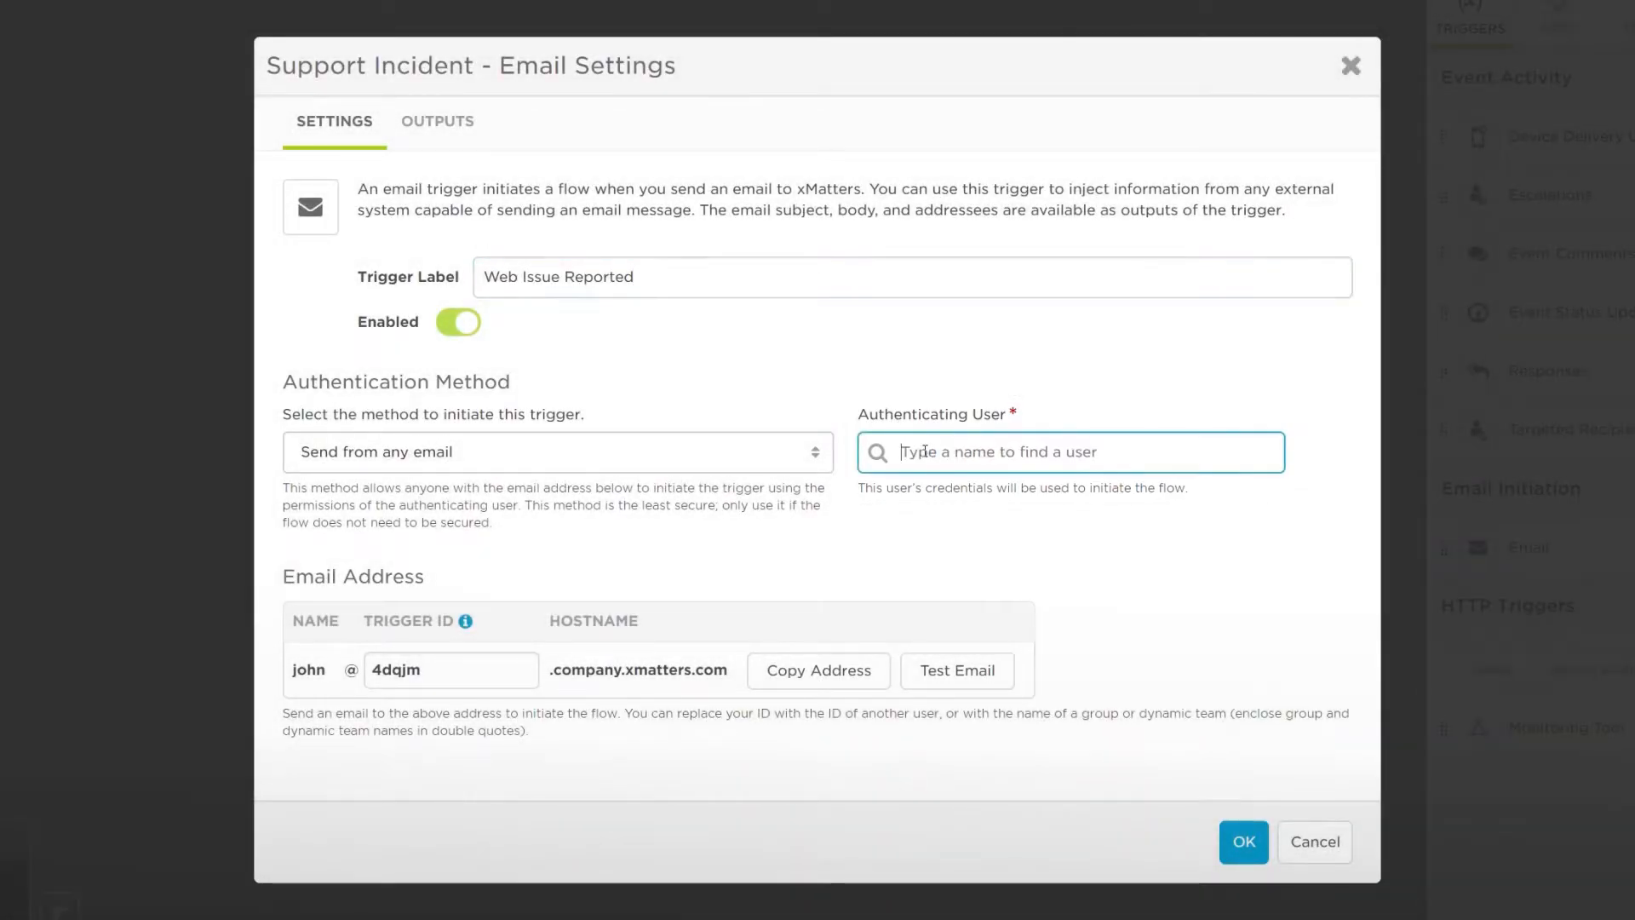
pyautogui.write('jo')
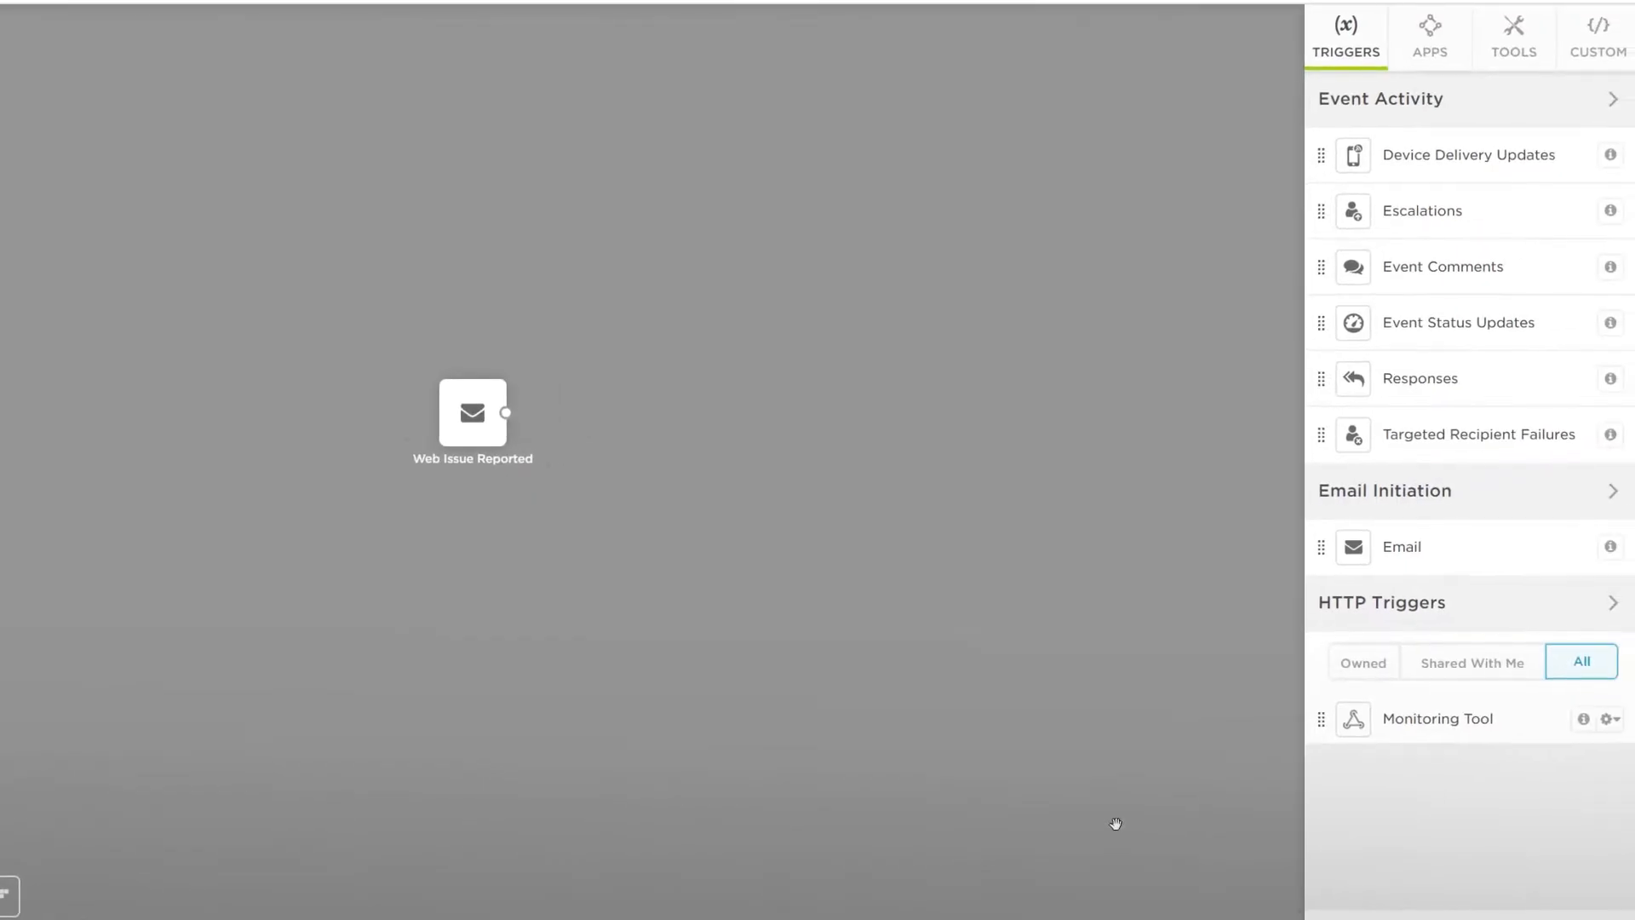
pyautogui.moveTo(1194, 501)
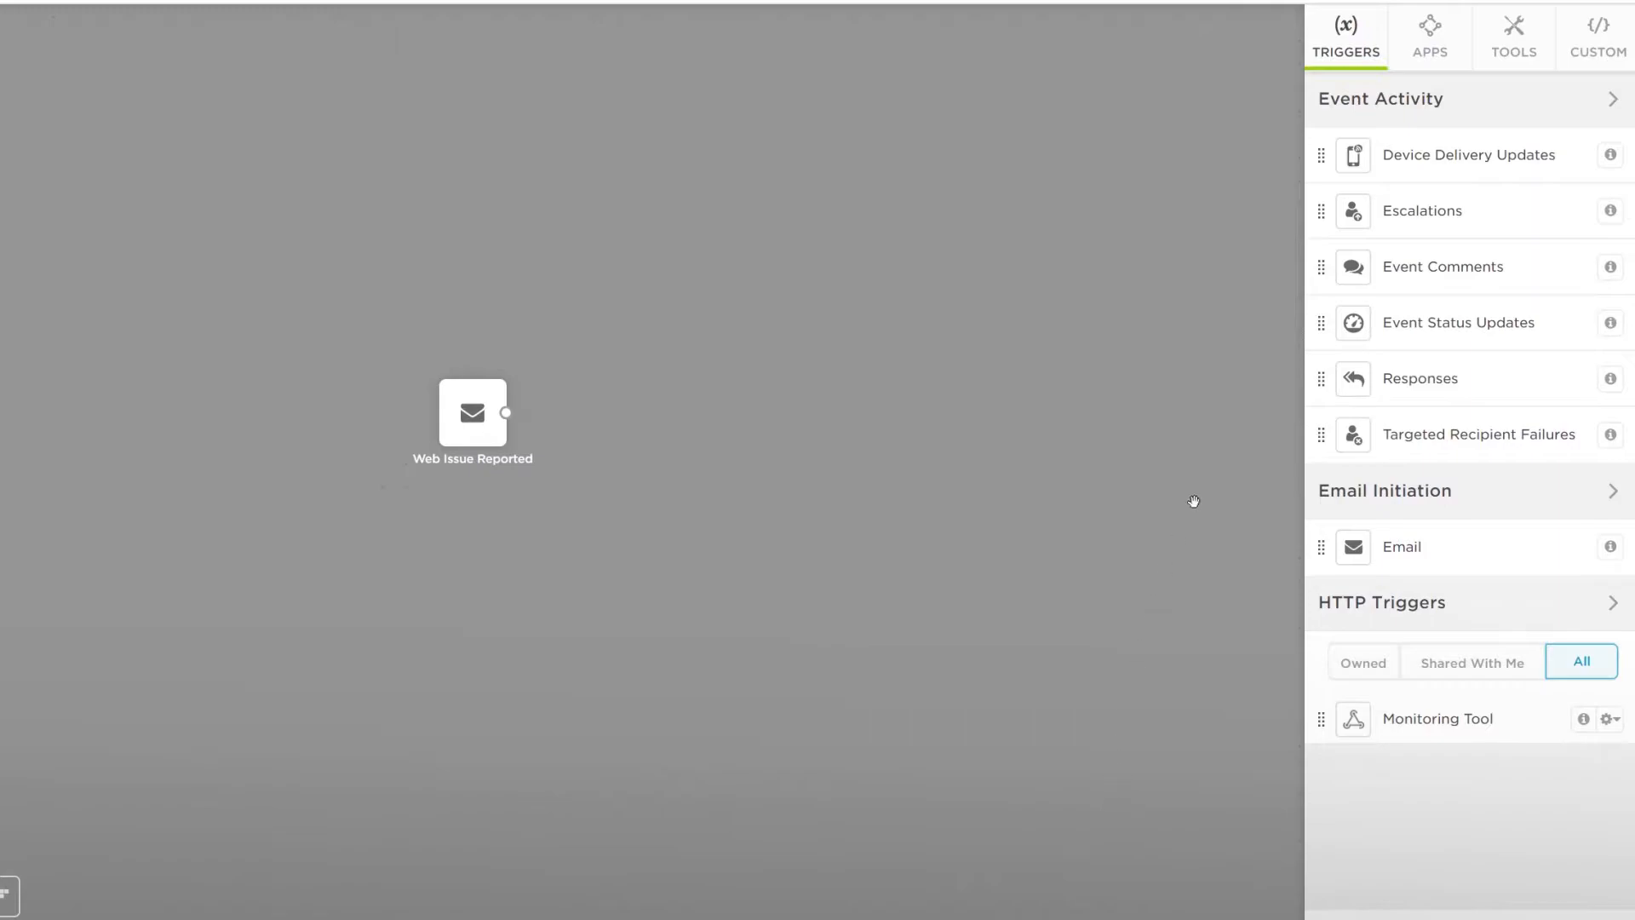
# Step: Add a Support Incident create-event step: recipient support, issue Web Issue Reported, details 'please investigate'
pyautogui.click(1509, 32)
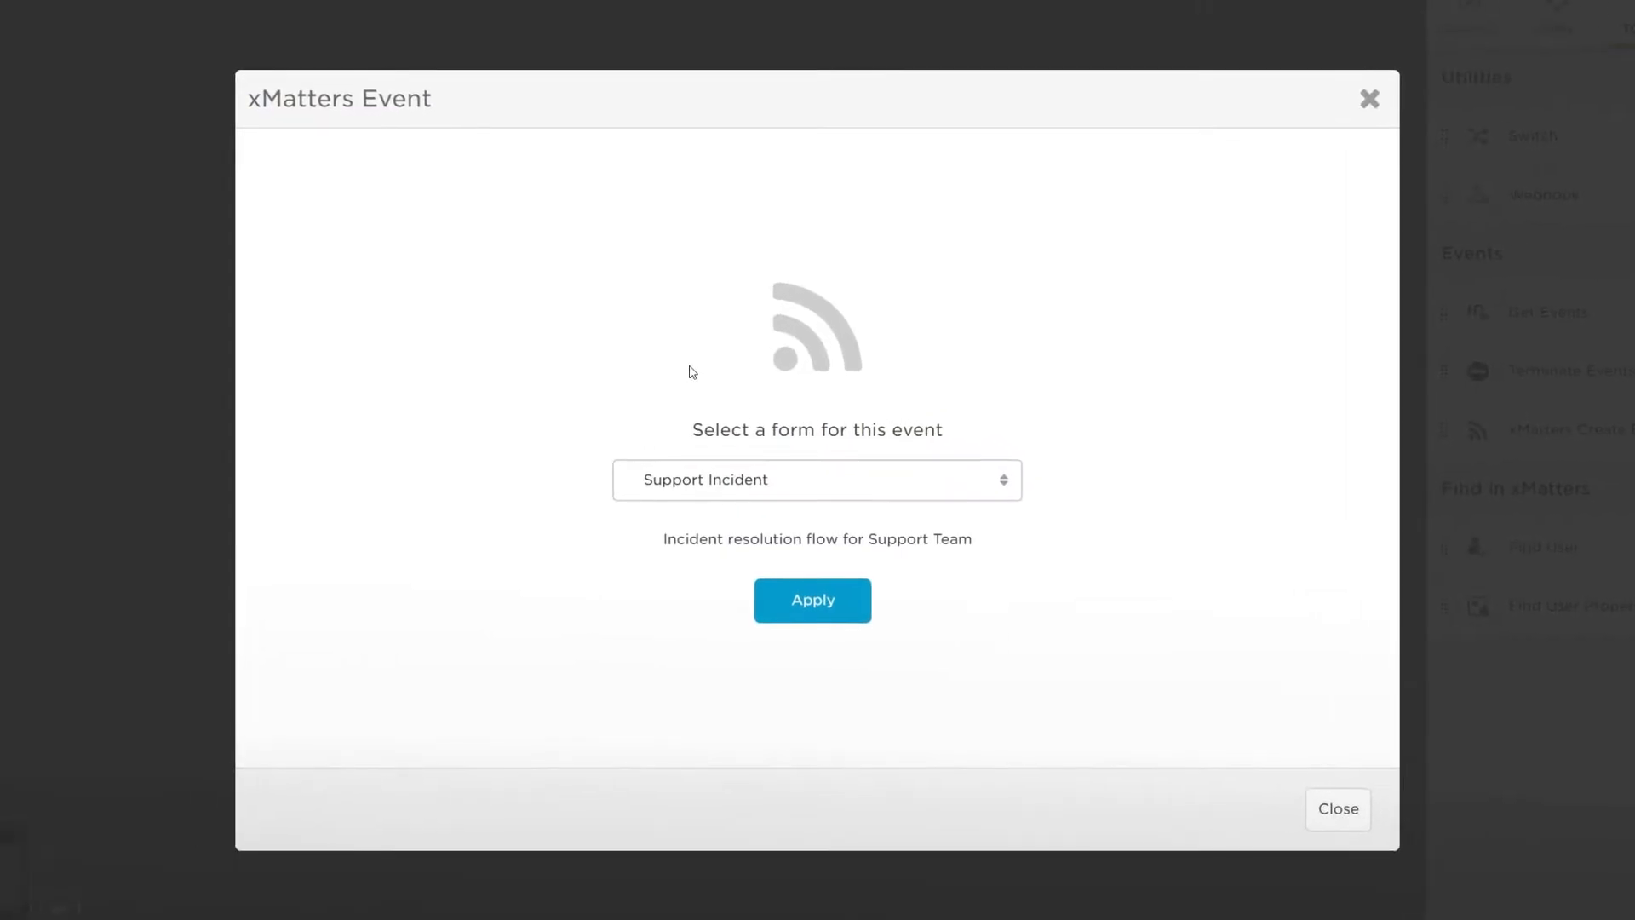
pyautogui.click(813, 600)
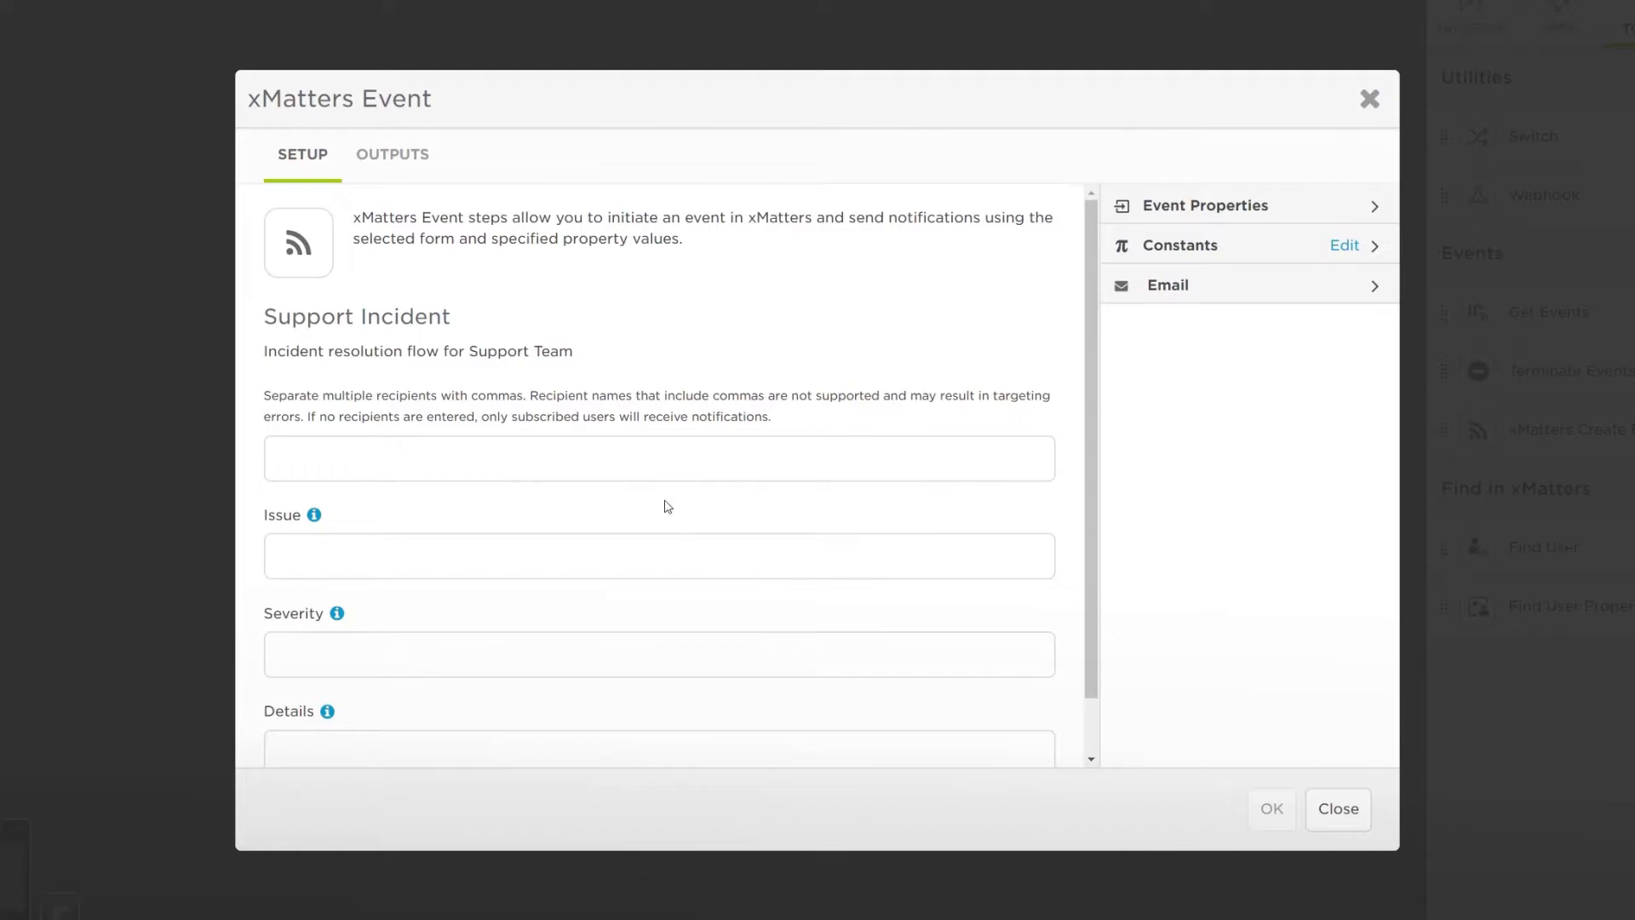
pyautogui.write('support')
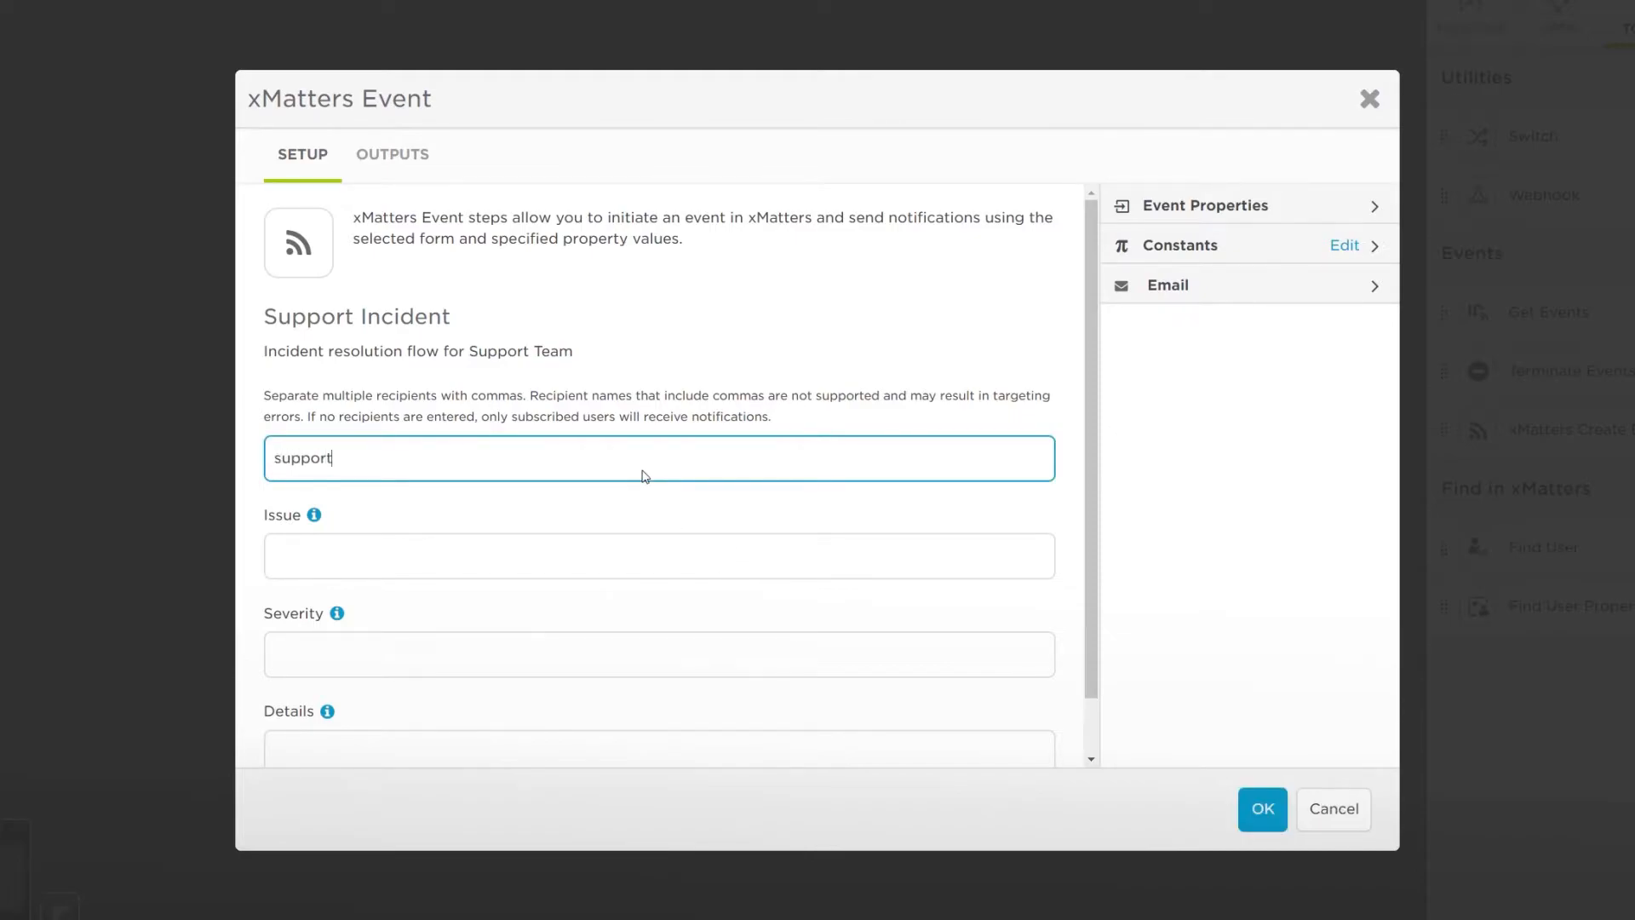
pyautogui.write('Web Issue Reported')
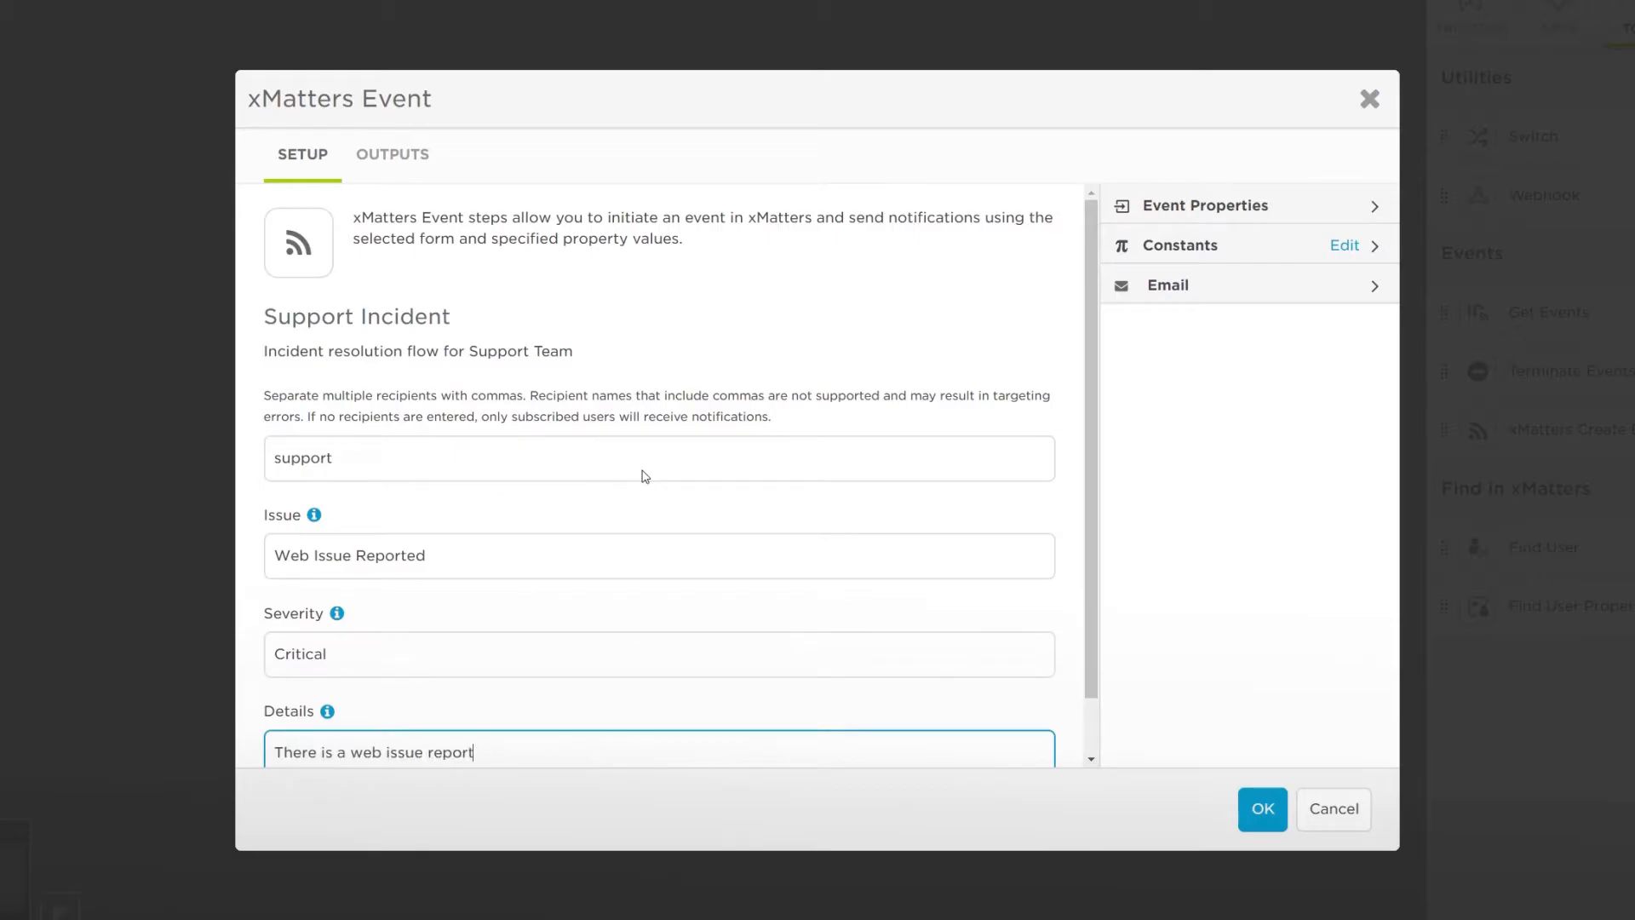
pyautogui.write('ed, please investigate')
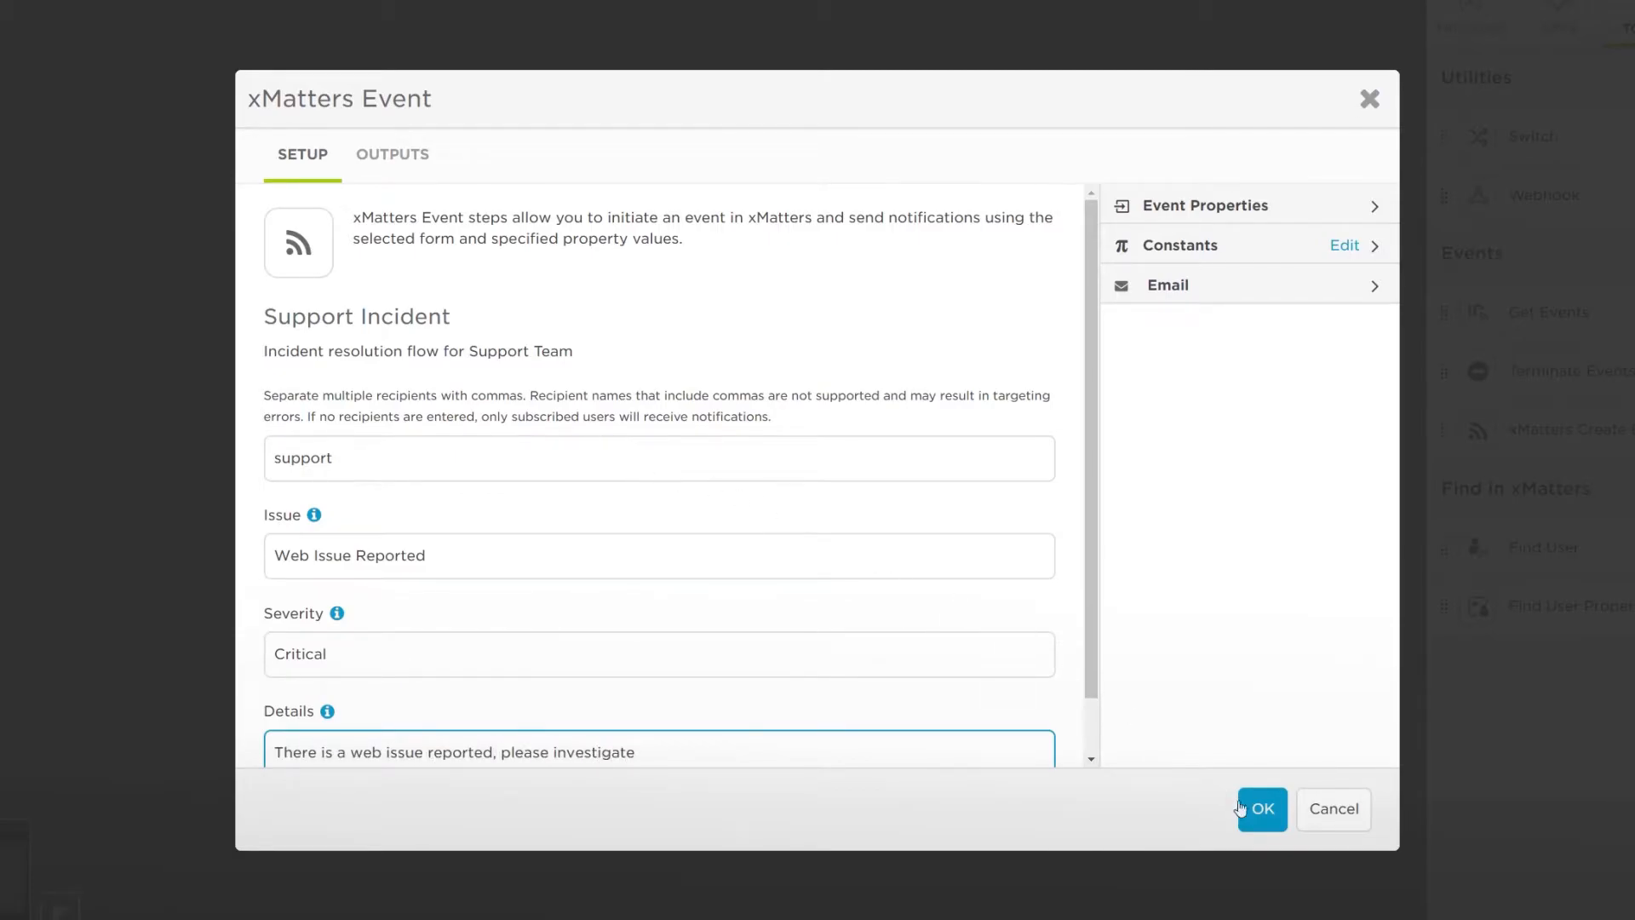
pyautogui.click(1261, 809)
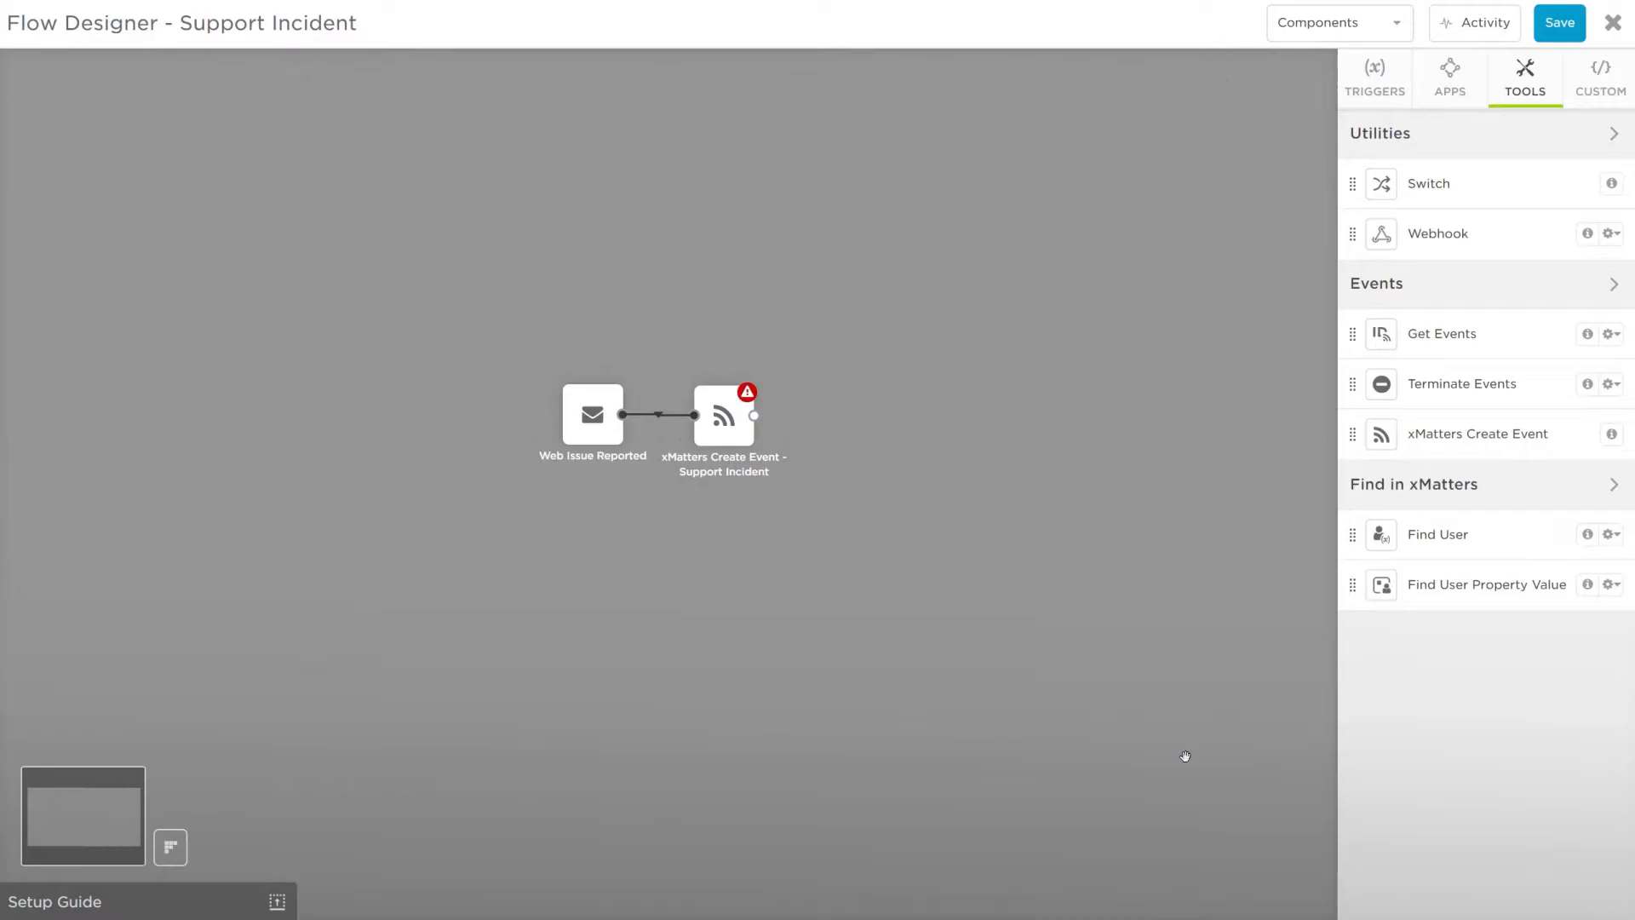
# Step: Create a Slack-type endpoint named Slack and allow xMatters access to the workspace
pyautogui.click(1558, 24)
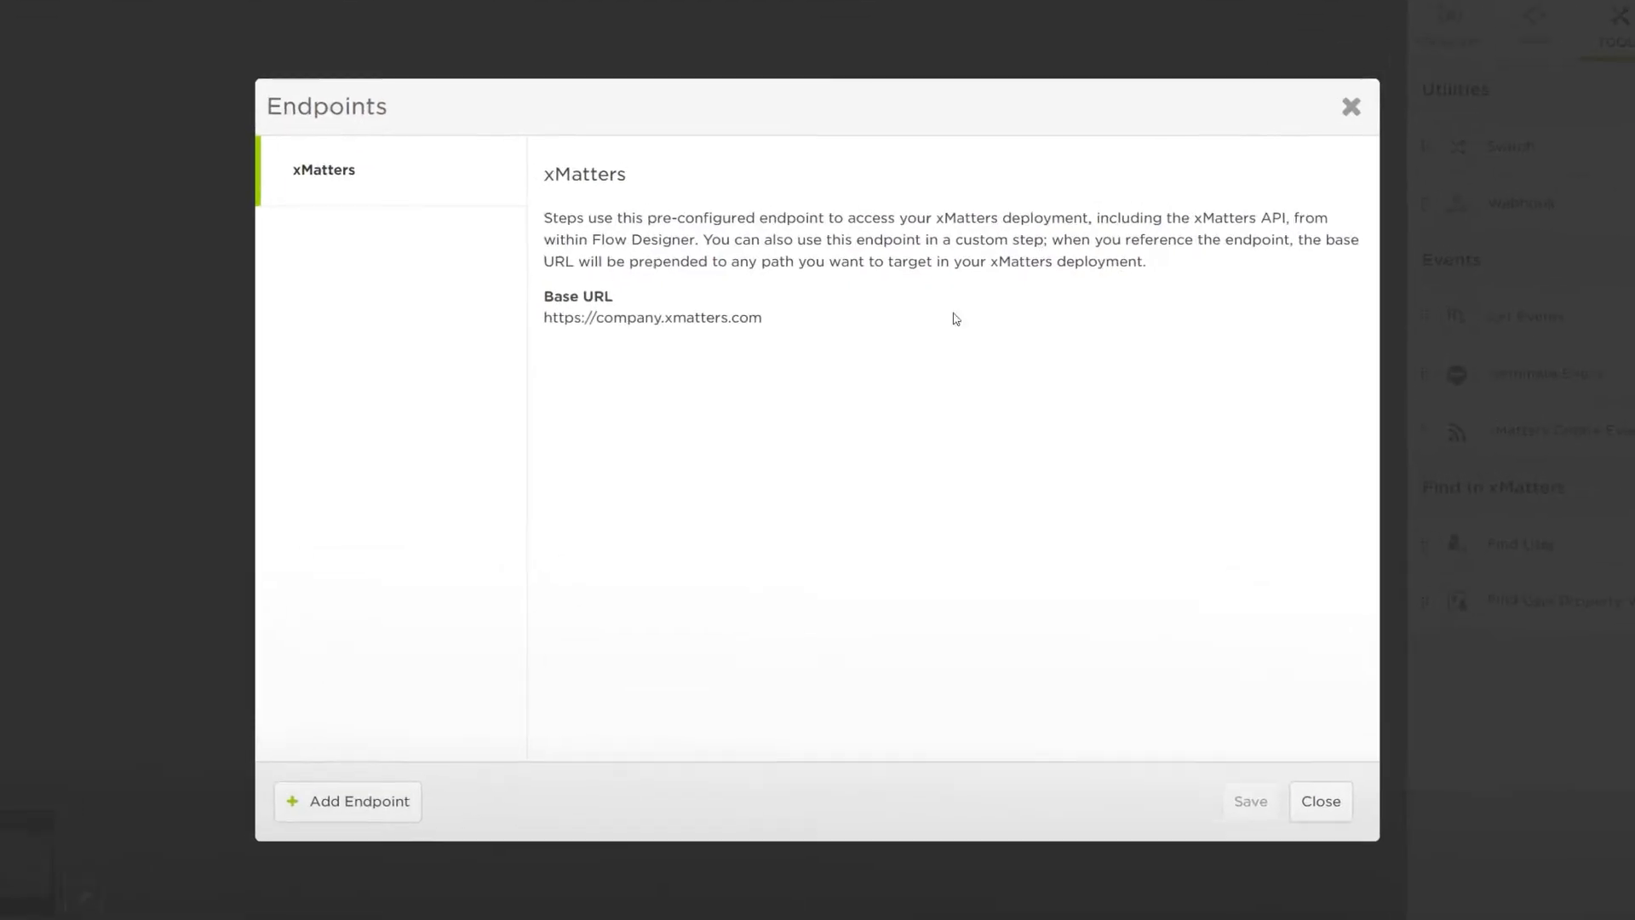
pyautogui.click(347, 800)
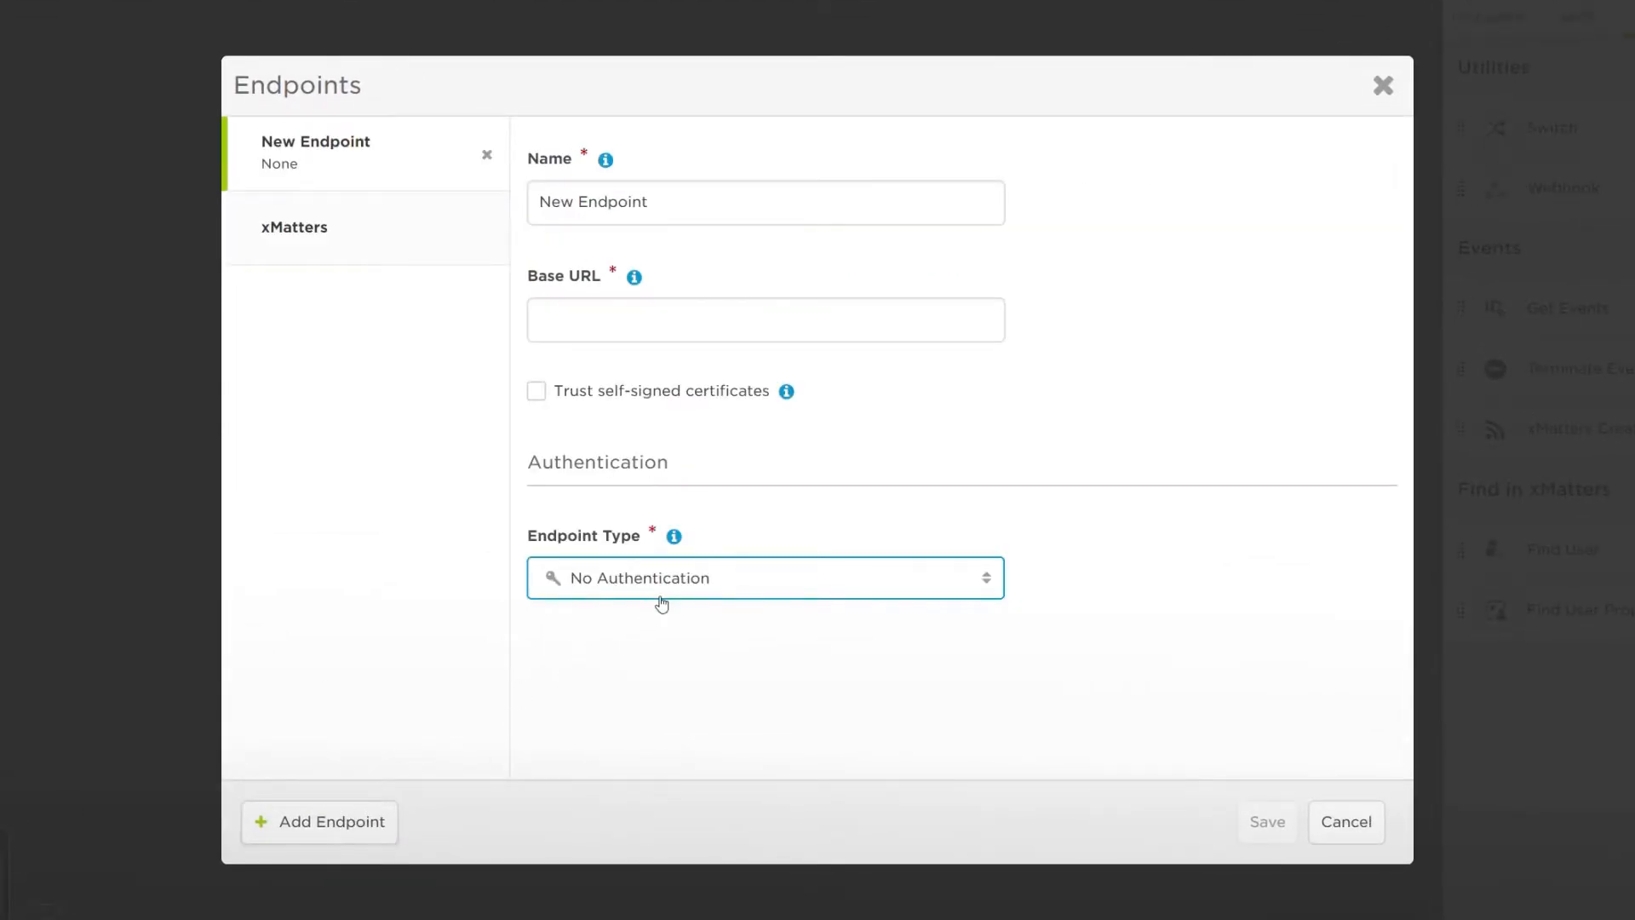
pyautogui.click(764, 578)
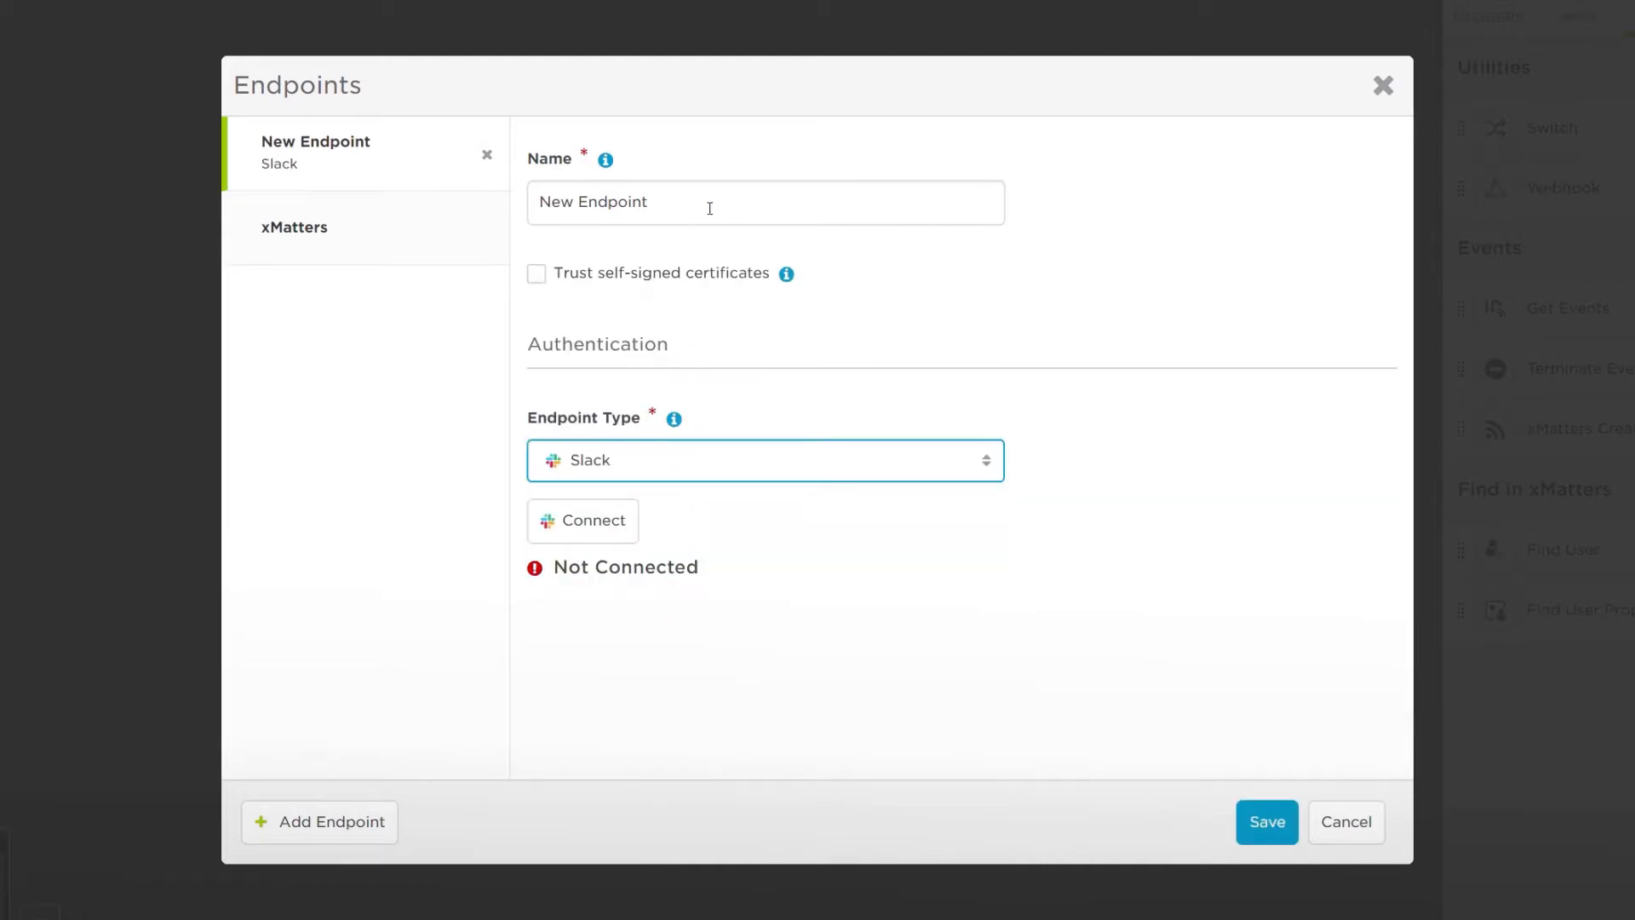
pyautogui.write('Slack')
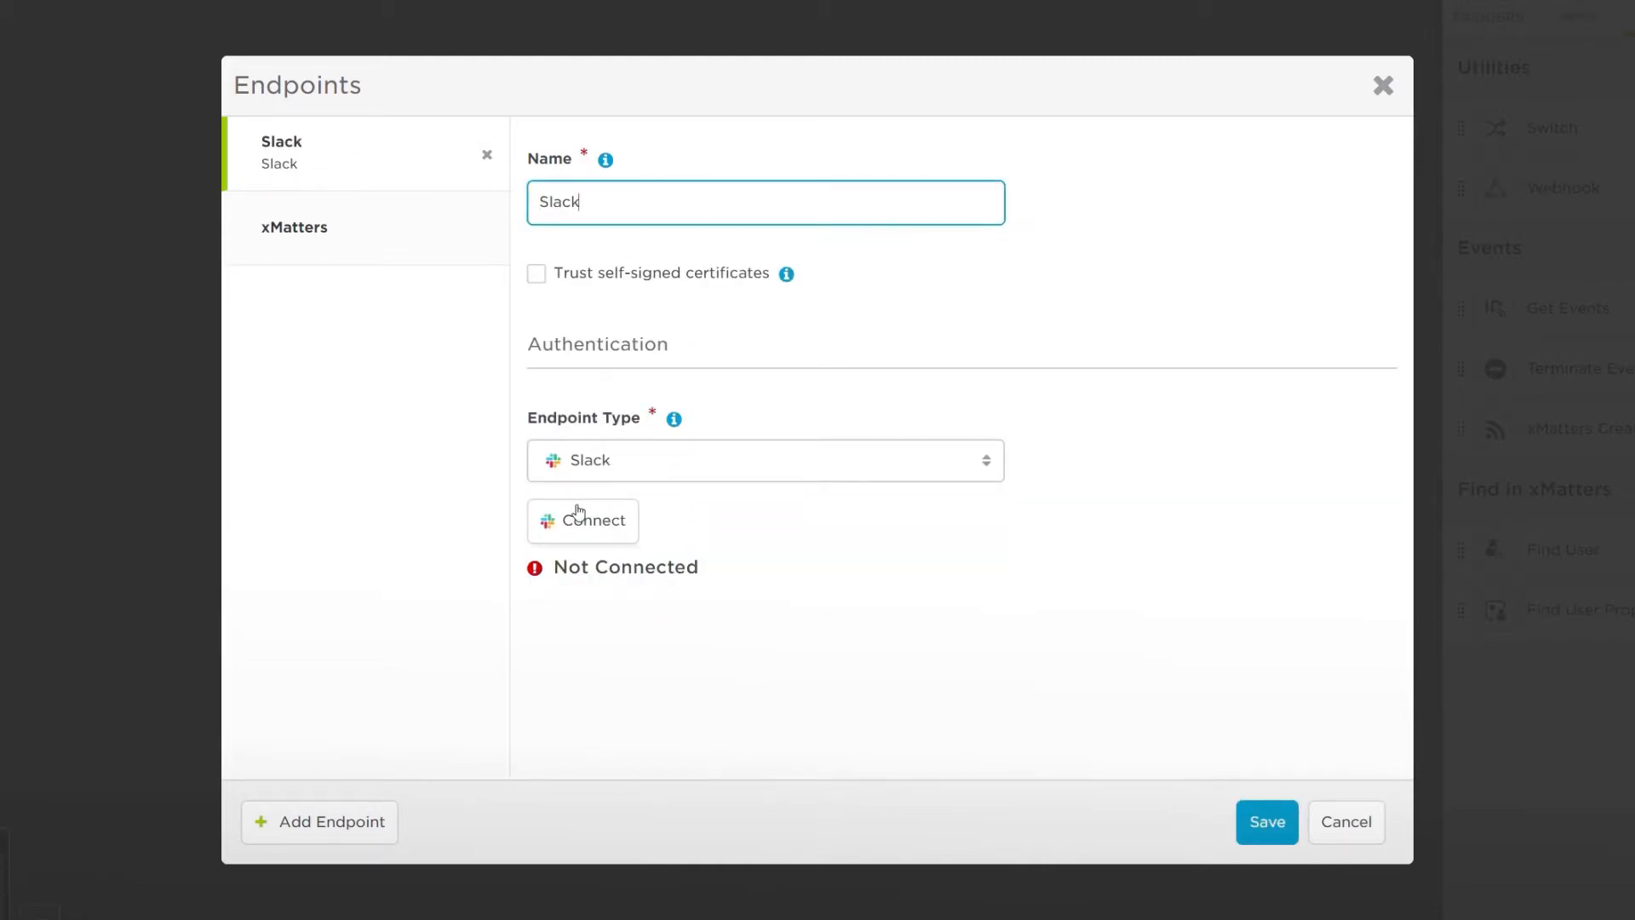
pyautogui.click(583, 521)
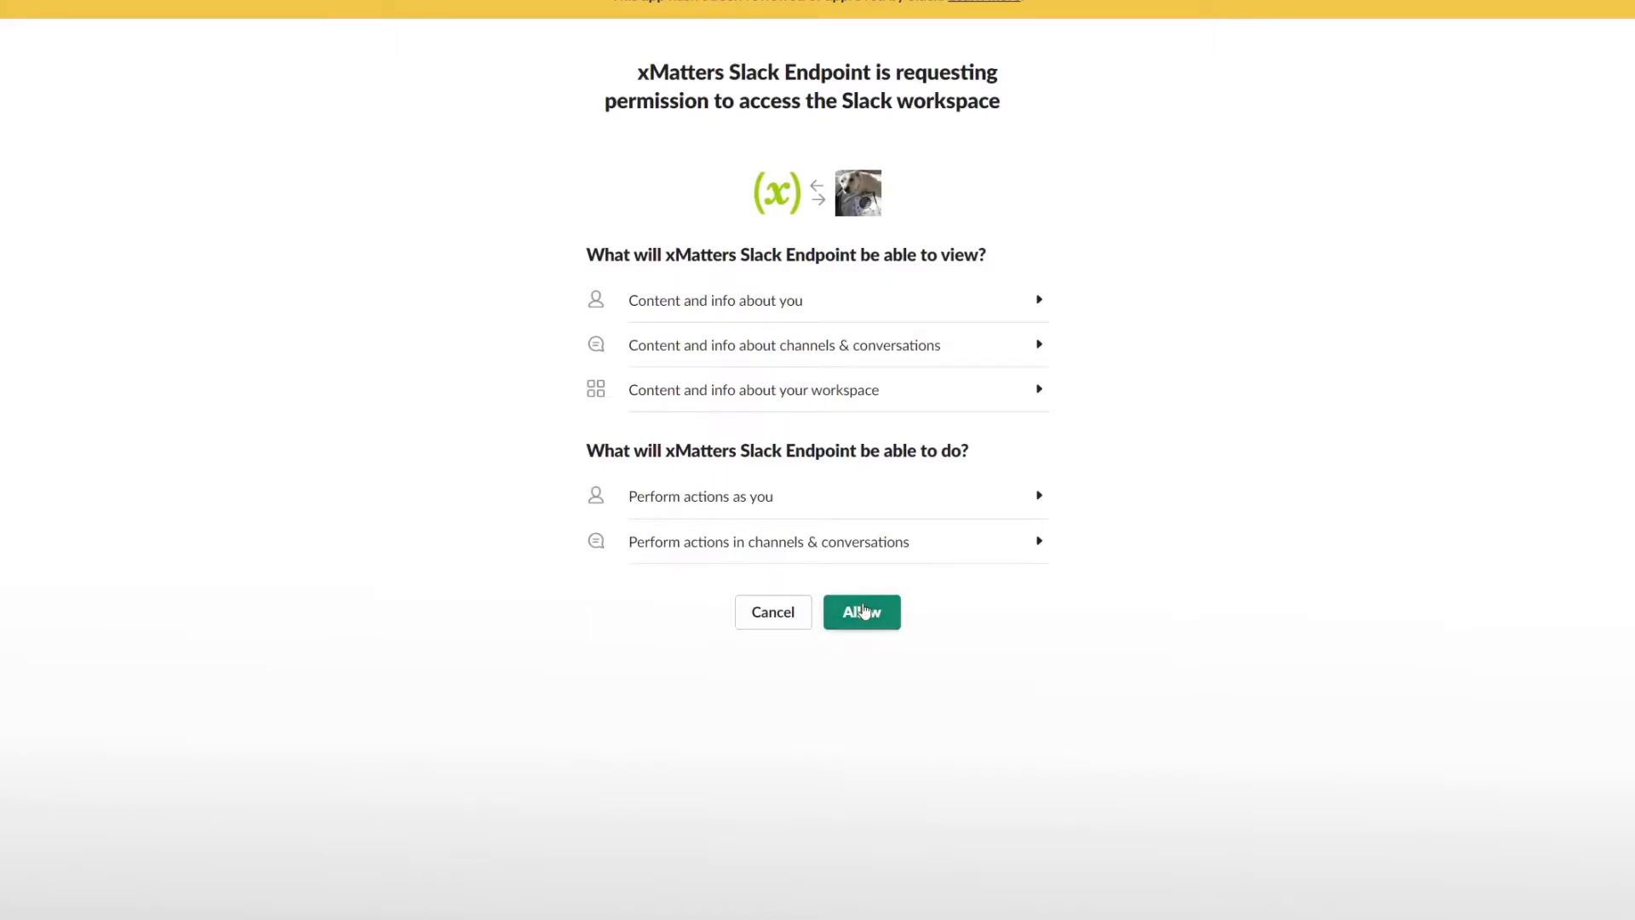
pyautogui.click(861, 612)
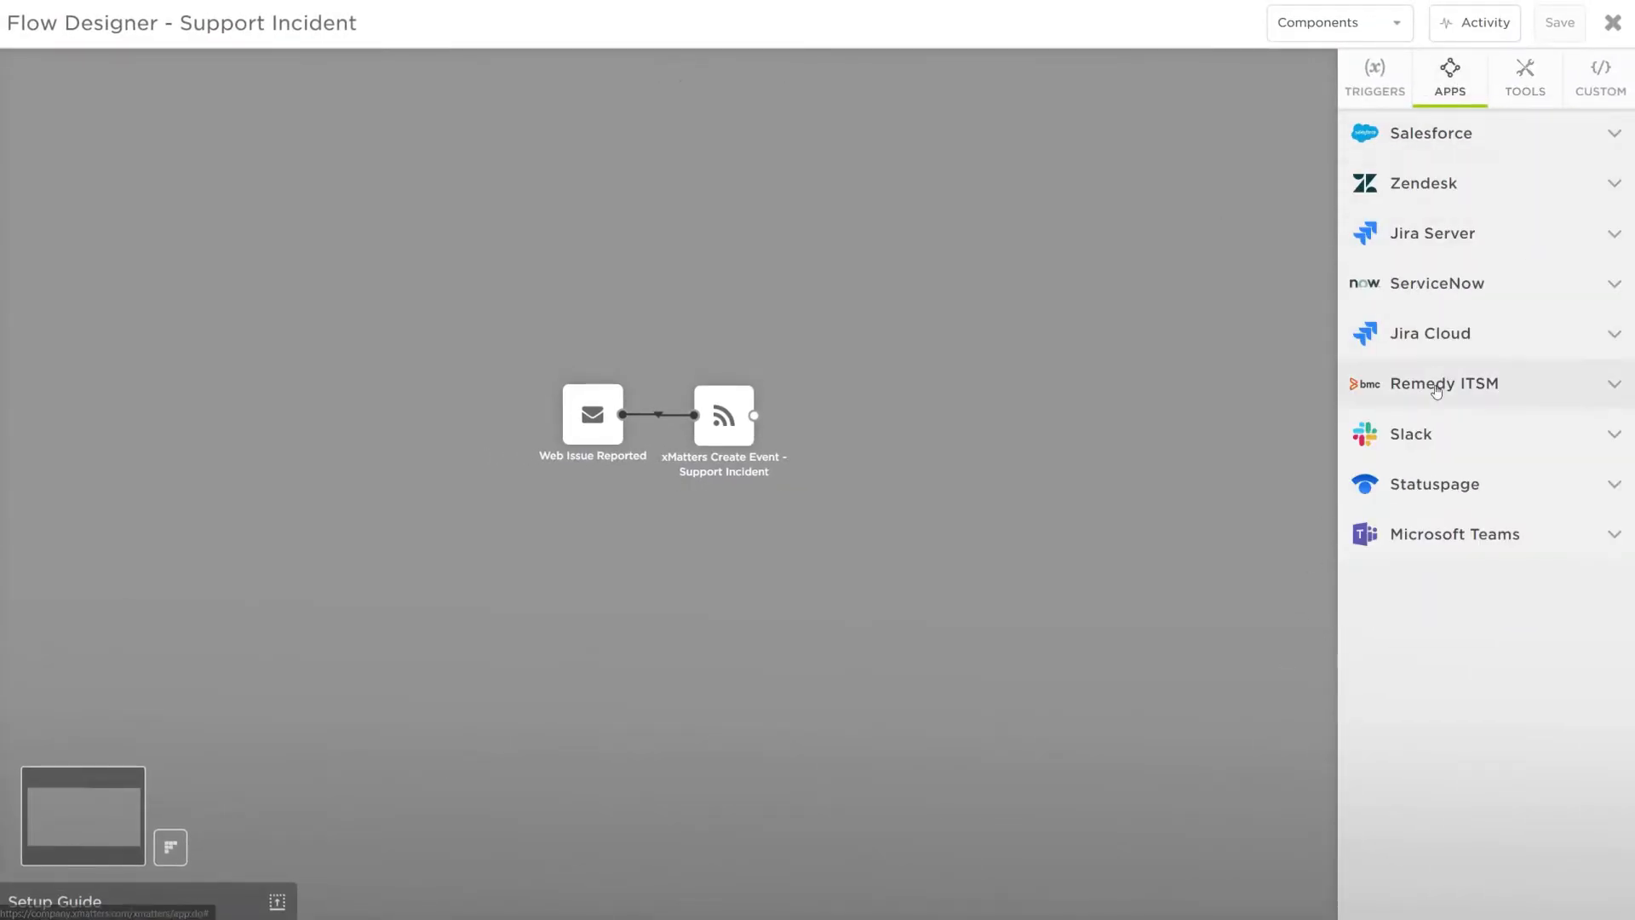
# Step: Add a Create Channel step naming the channel from event.id, using the Slack endpoint
pyautogui.click(1410, 435)
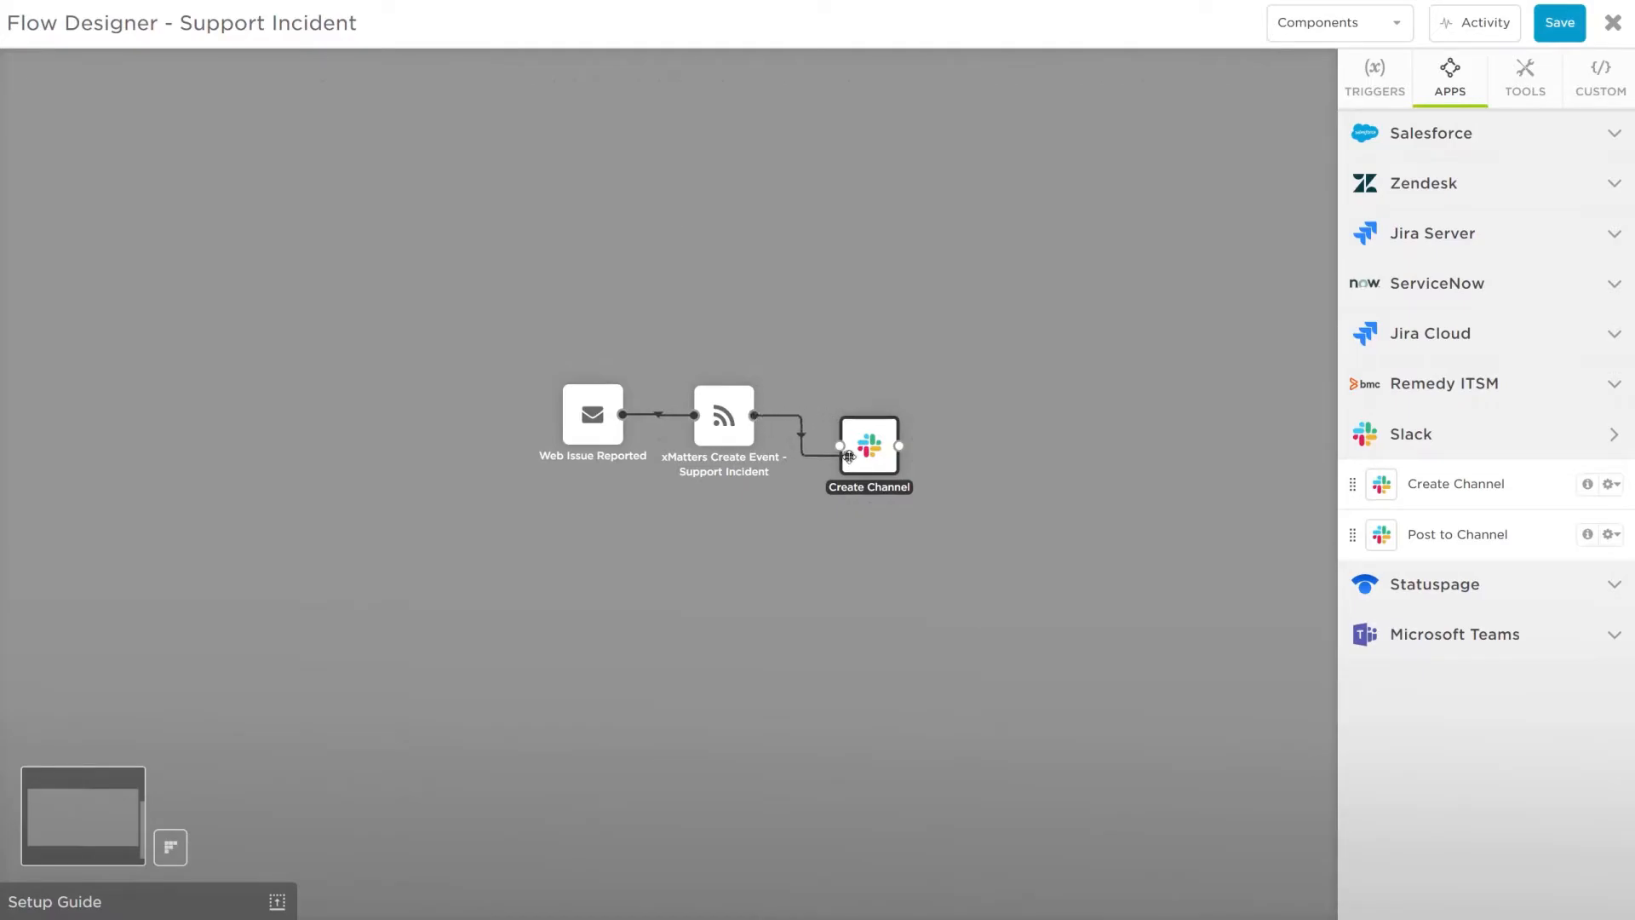
pyautogui.click(867, 450)
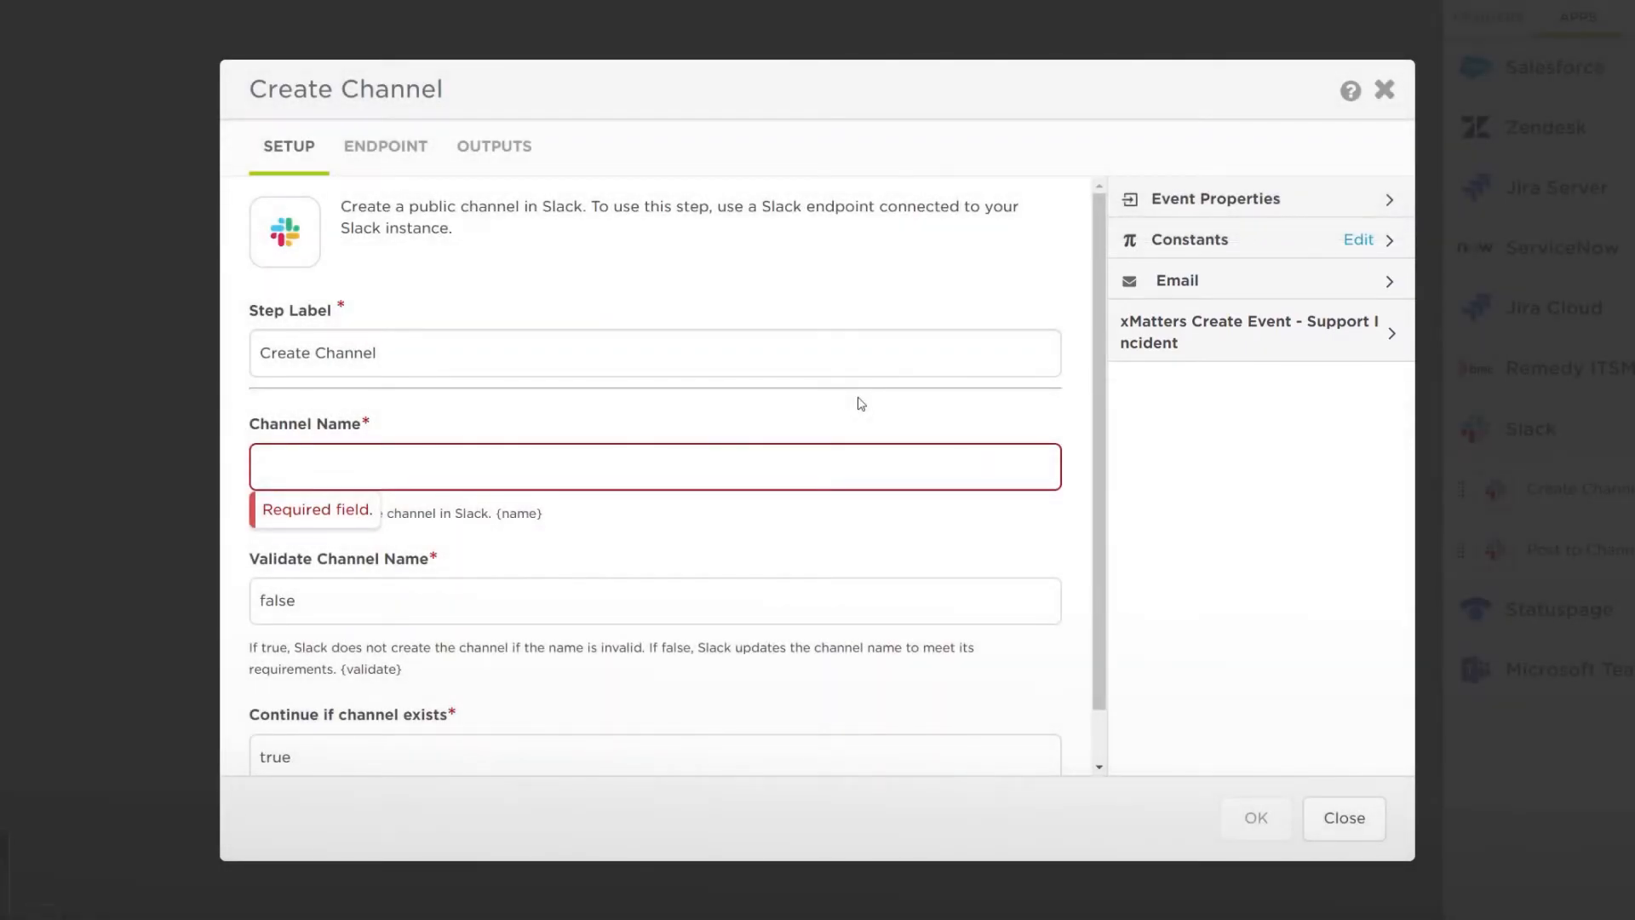
pyautogui.moveTo(1180, 351)
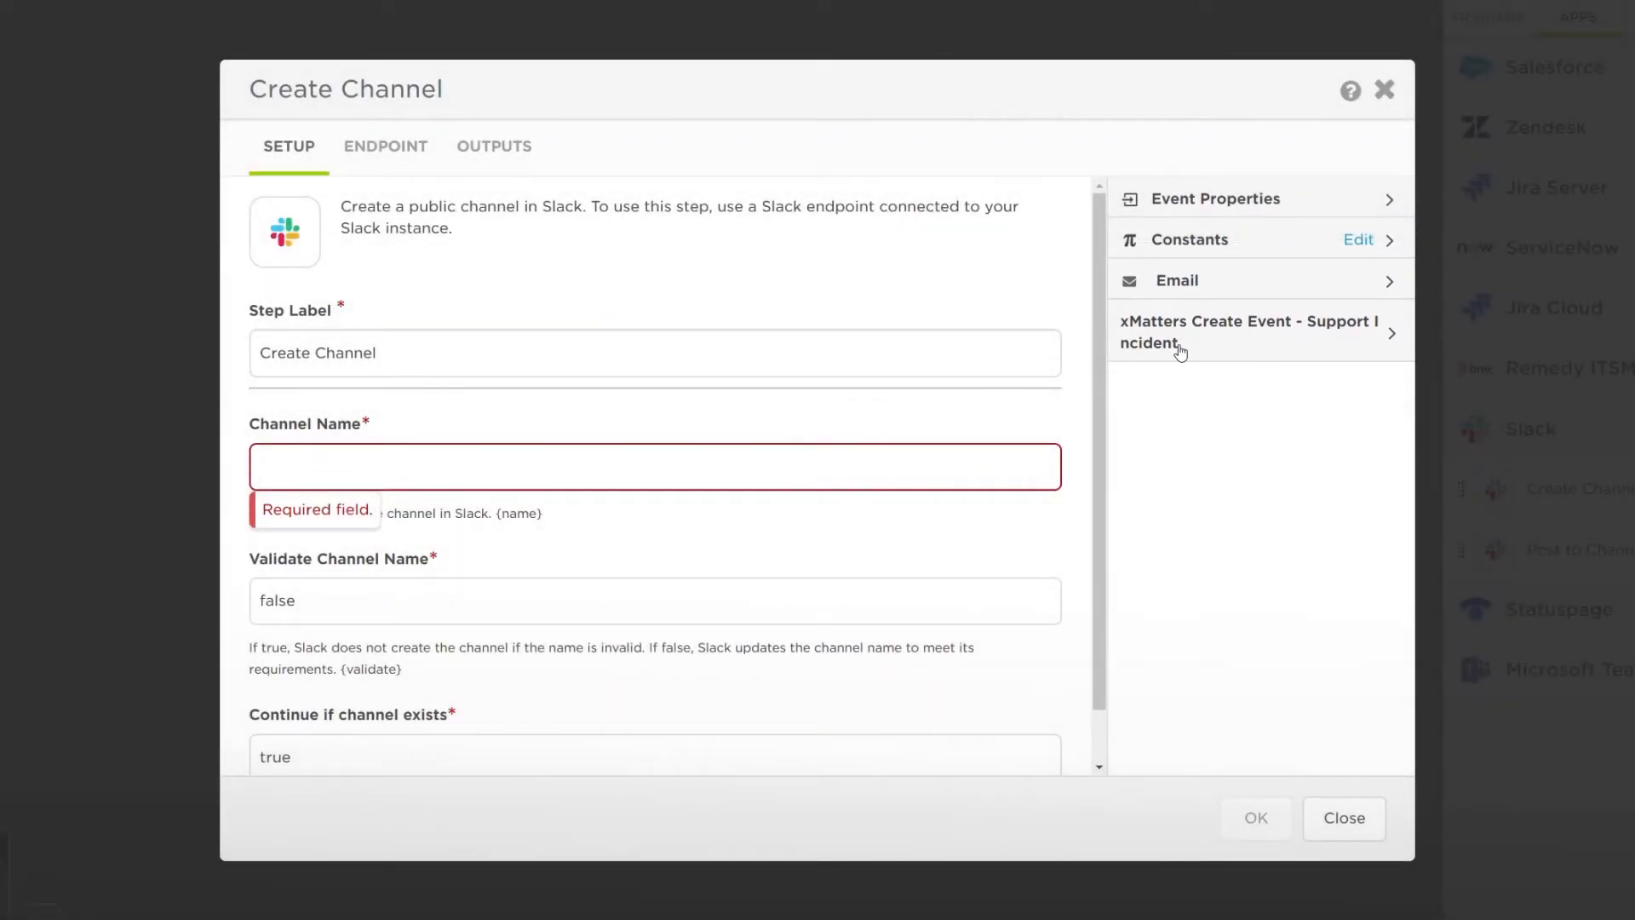
pyautogui.click(1247, 331)
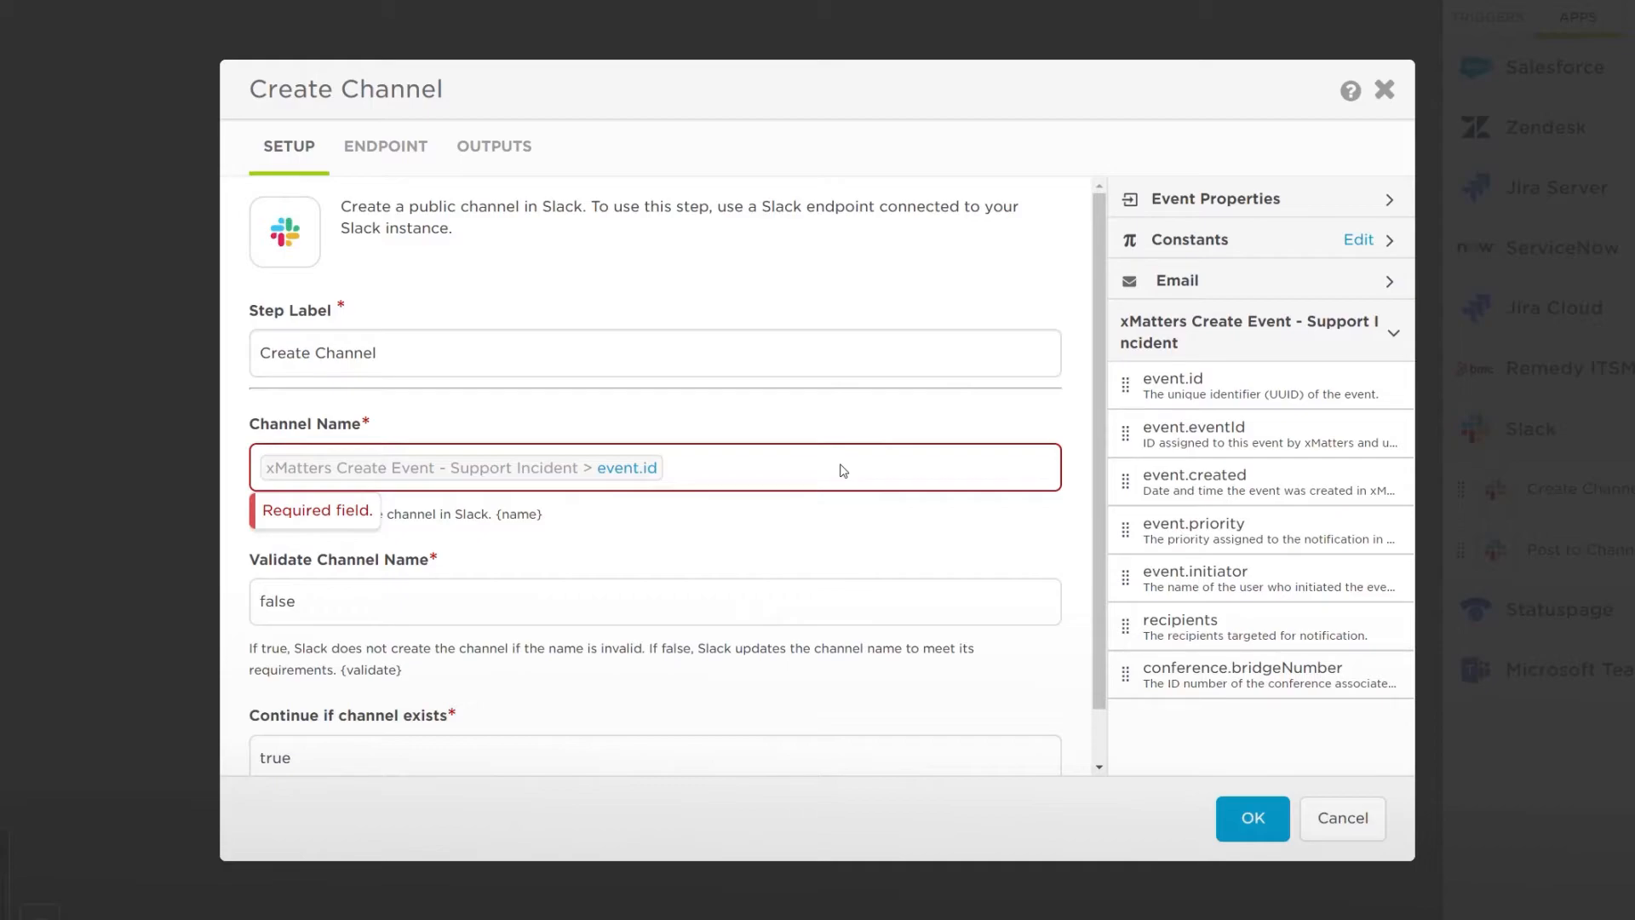
pyautogui.moveTo(746, 429)
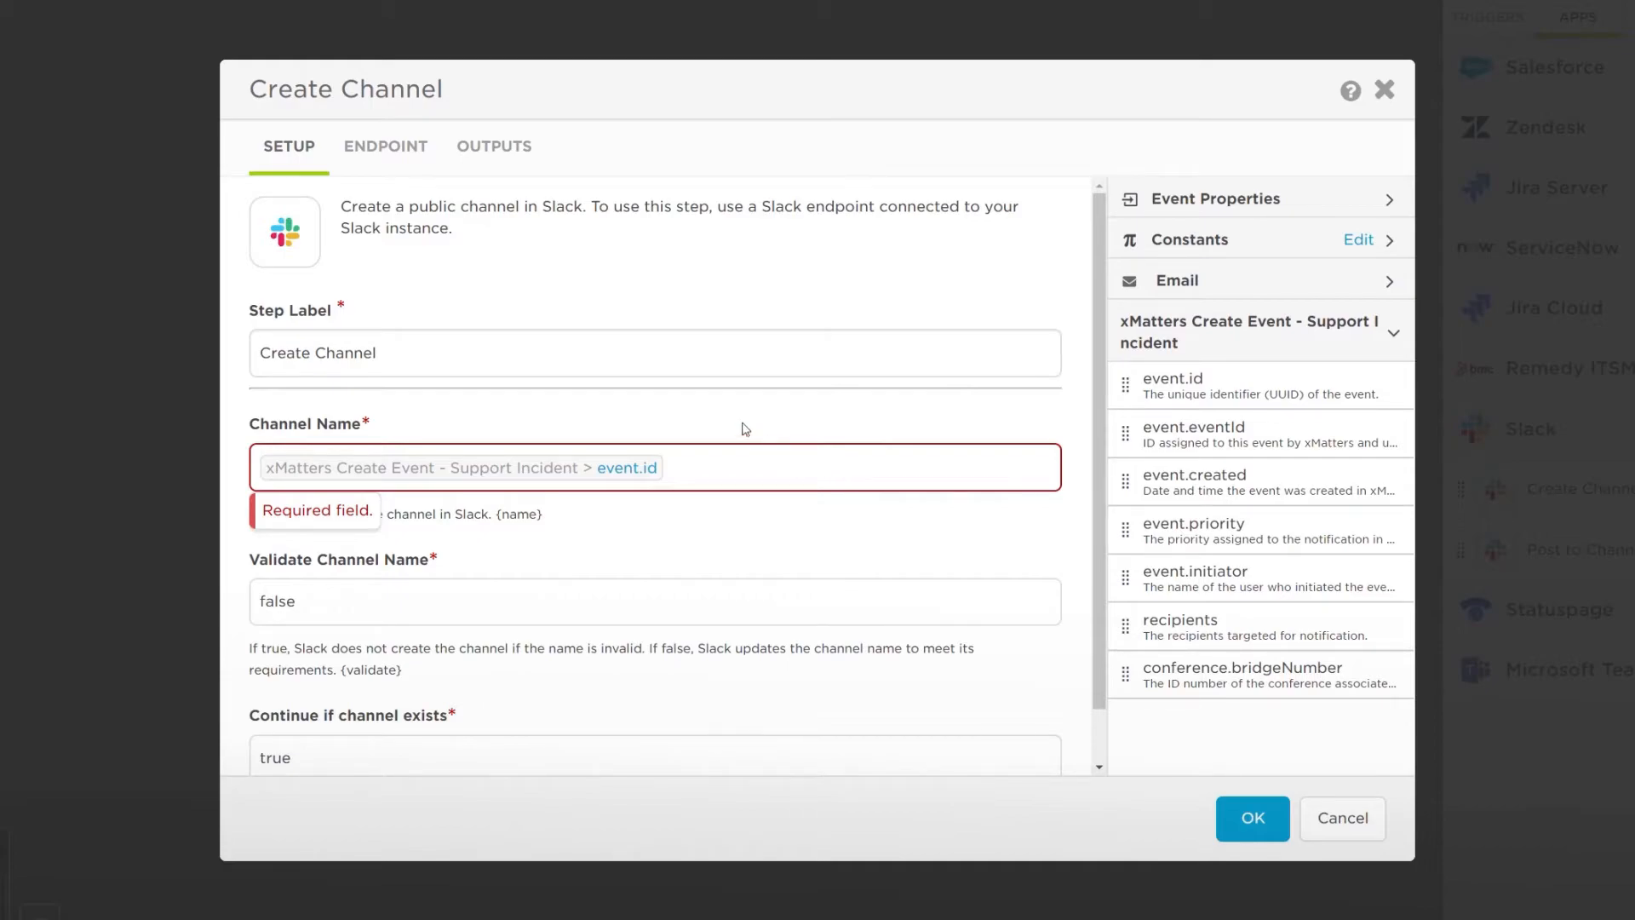
pyautogui.click(385, 146)
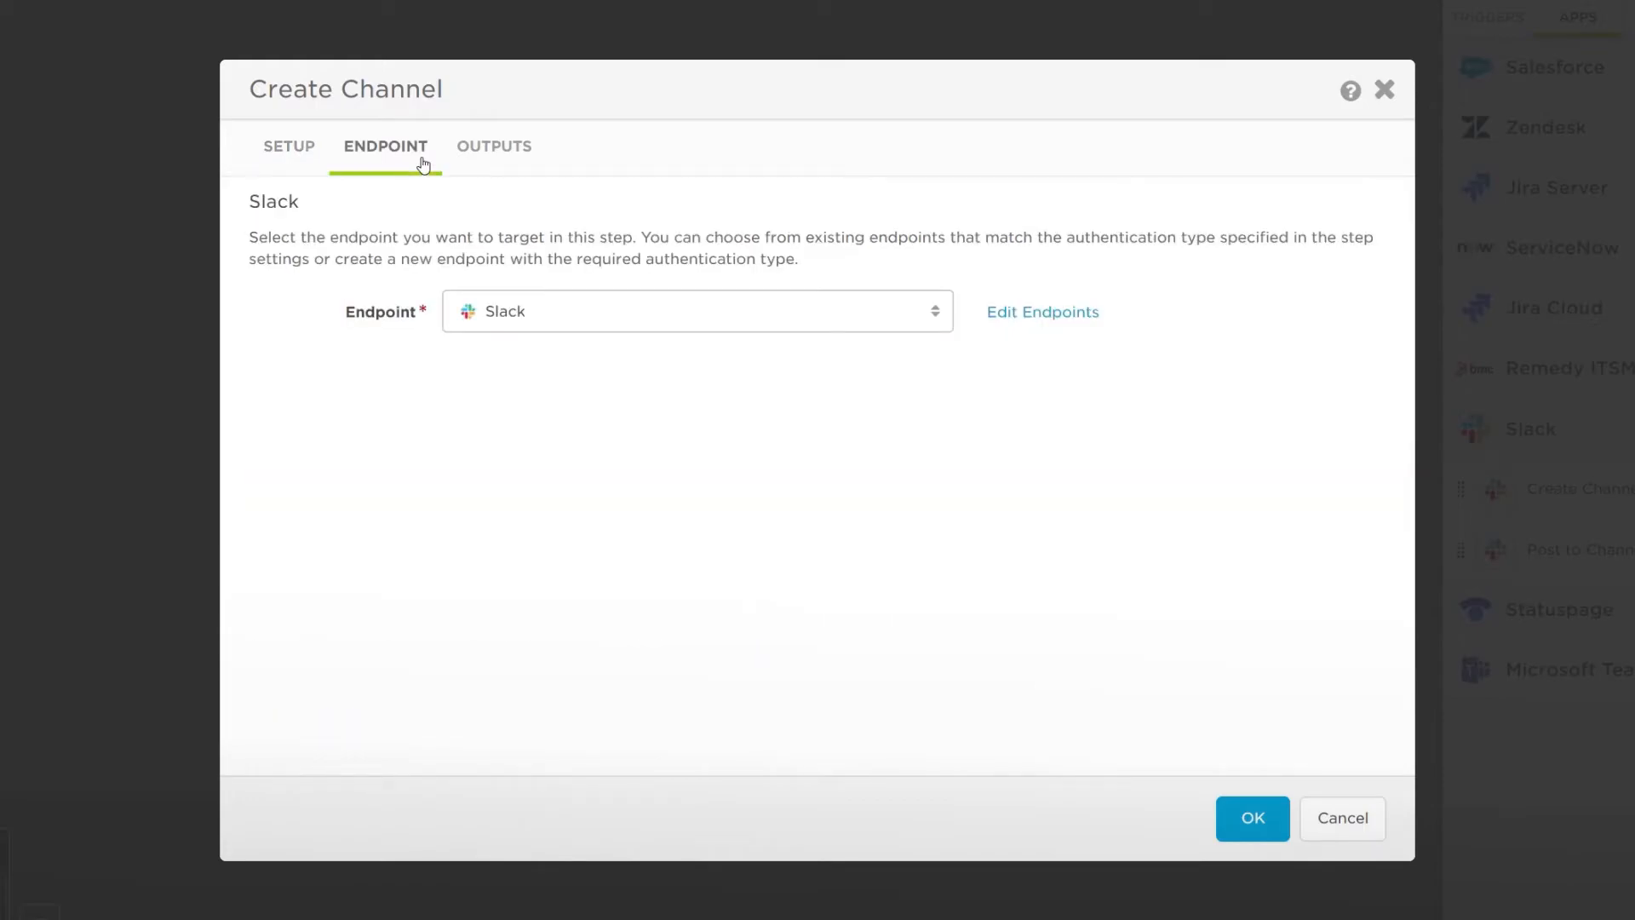
pyautogui.click(1253, 817)
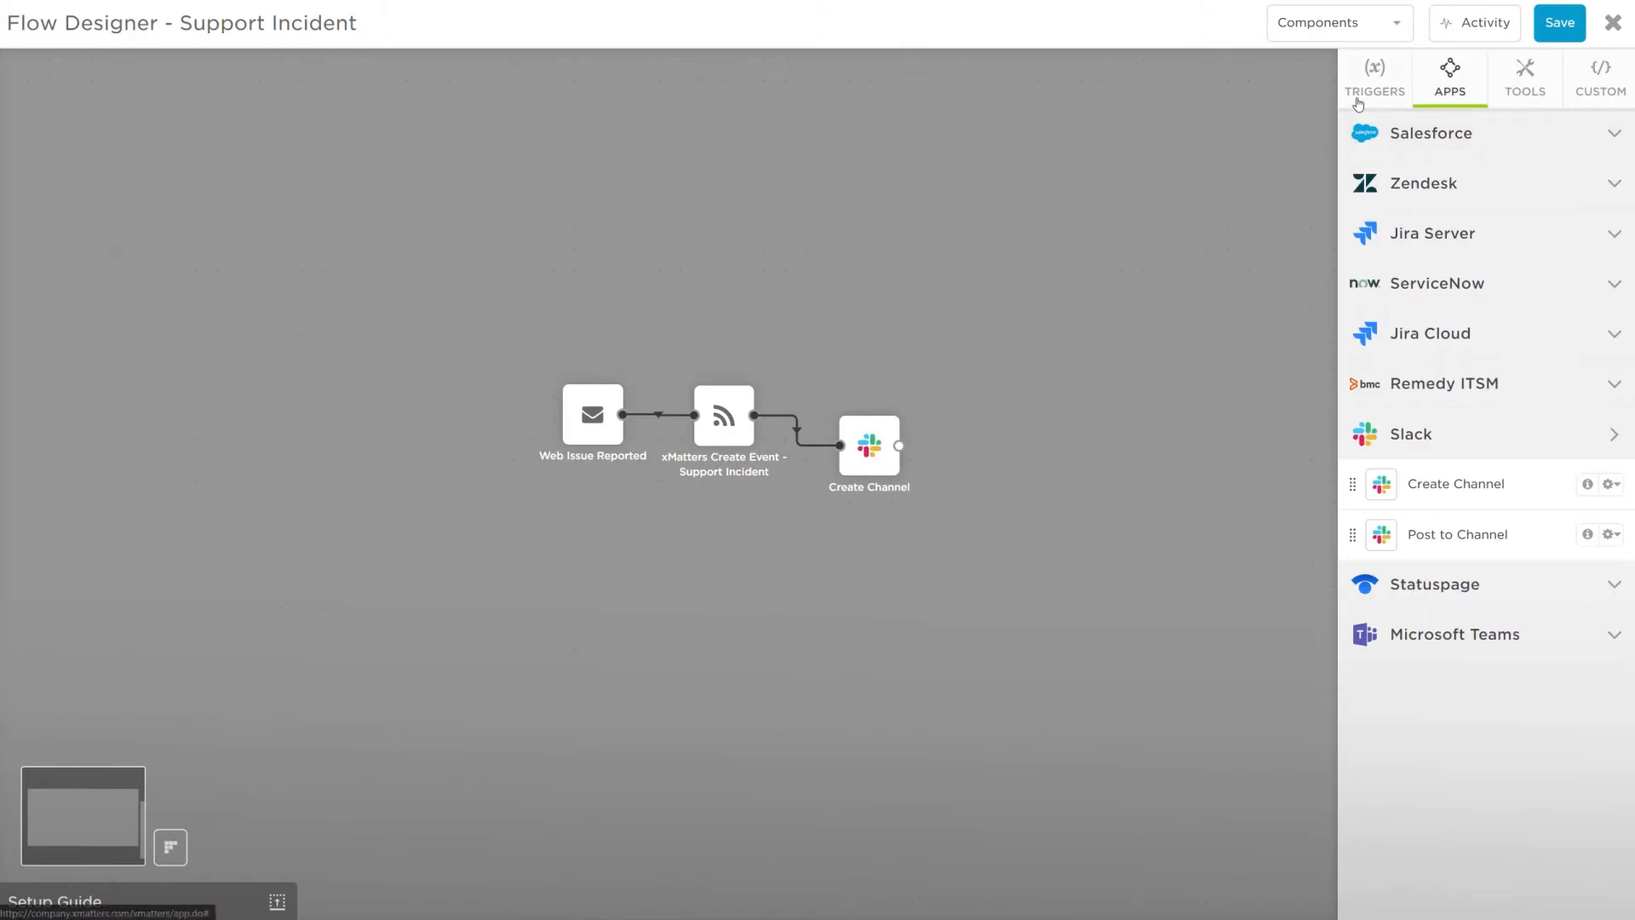
# Step: Place the Responses block with Acknowledge and Escalate triggers on the canvas
pyautogui.click(1376, 77)
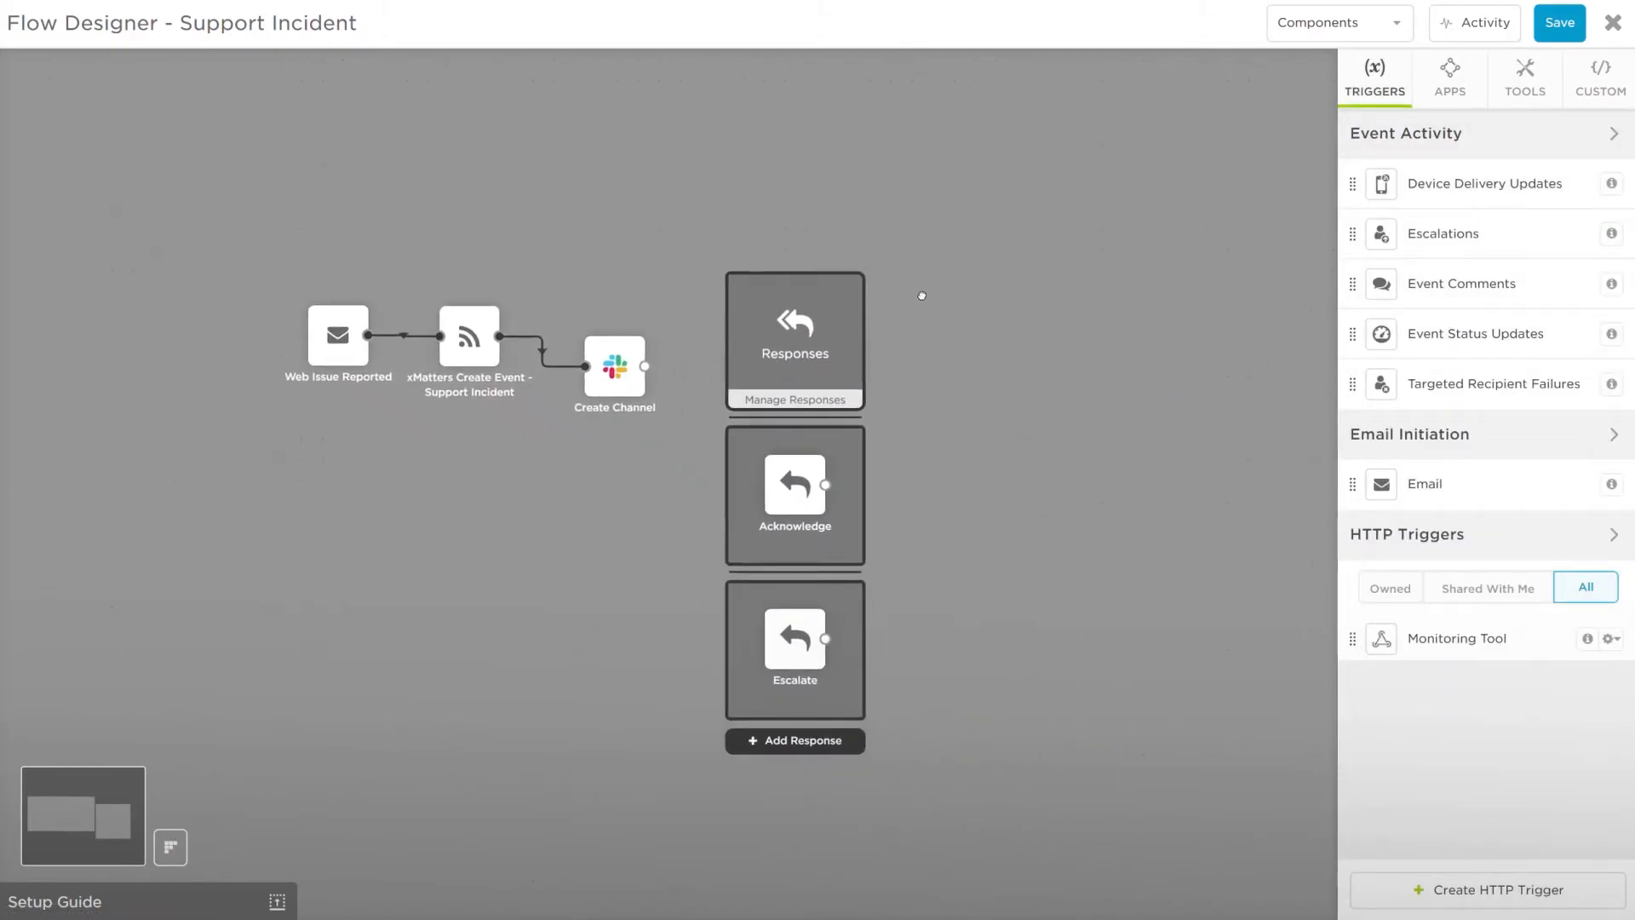
pyautogui.moveTo(922, 293)
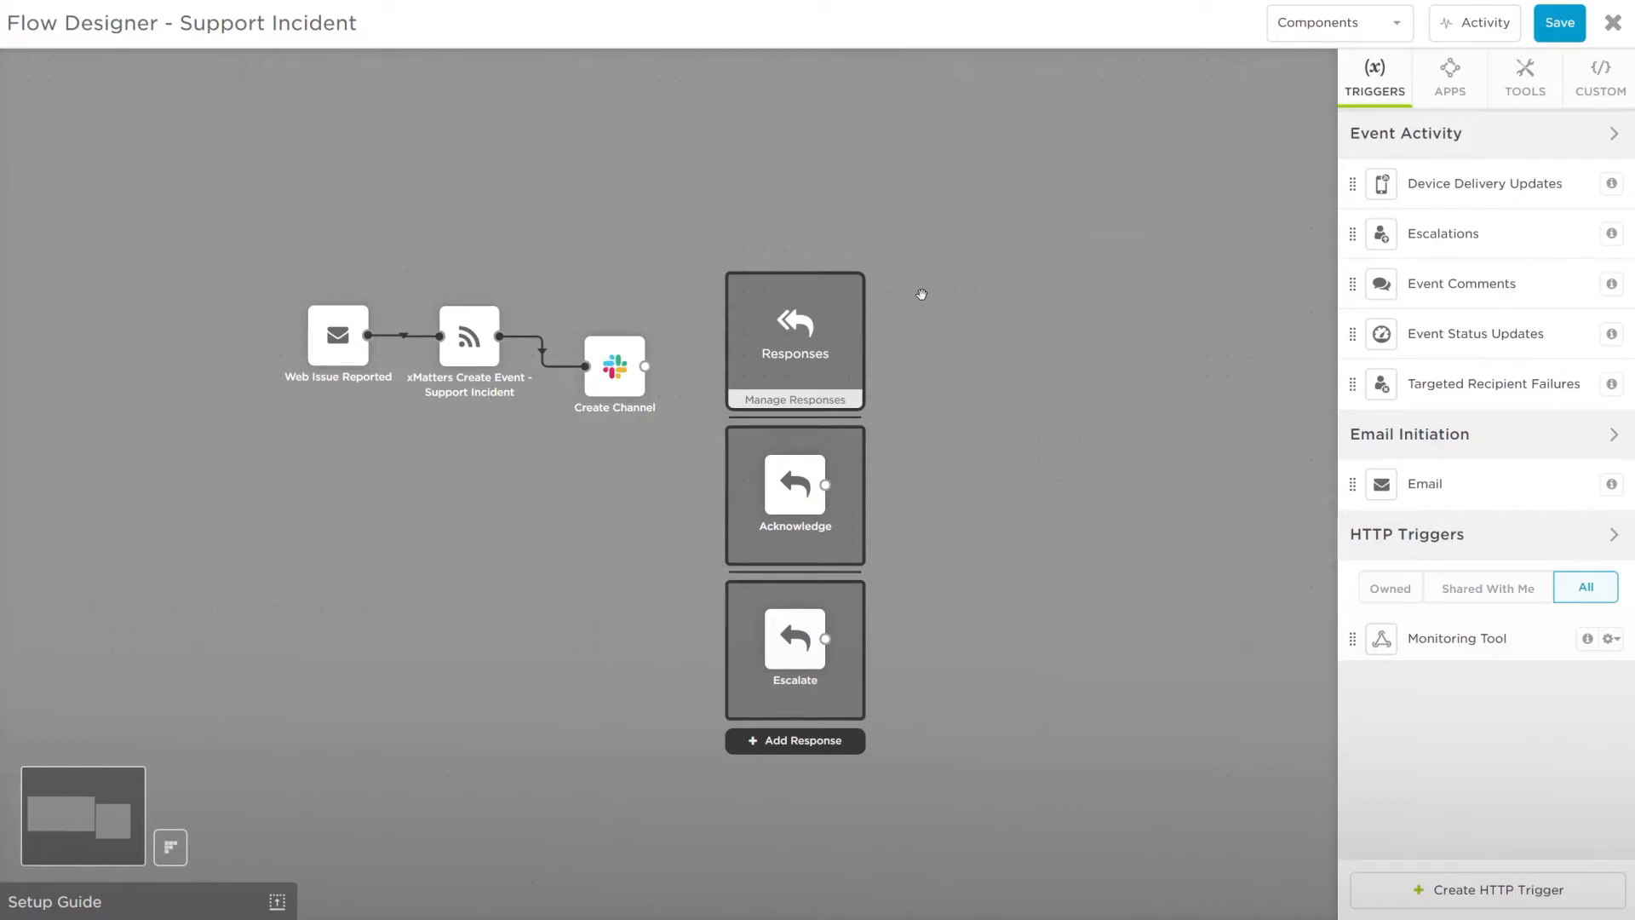
pyautogui.click(794, 494)
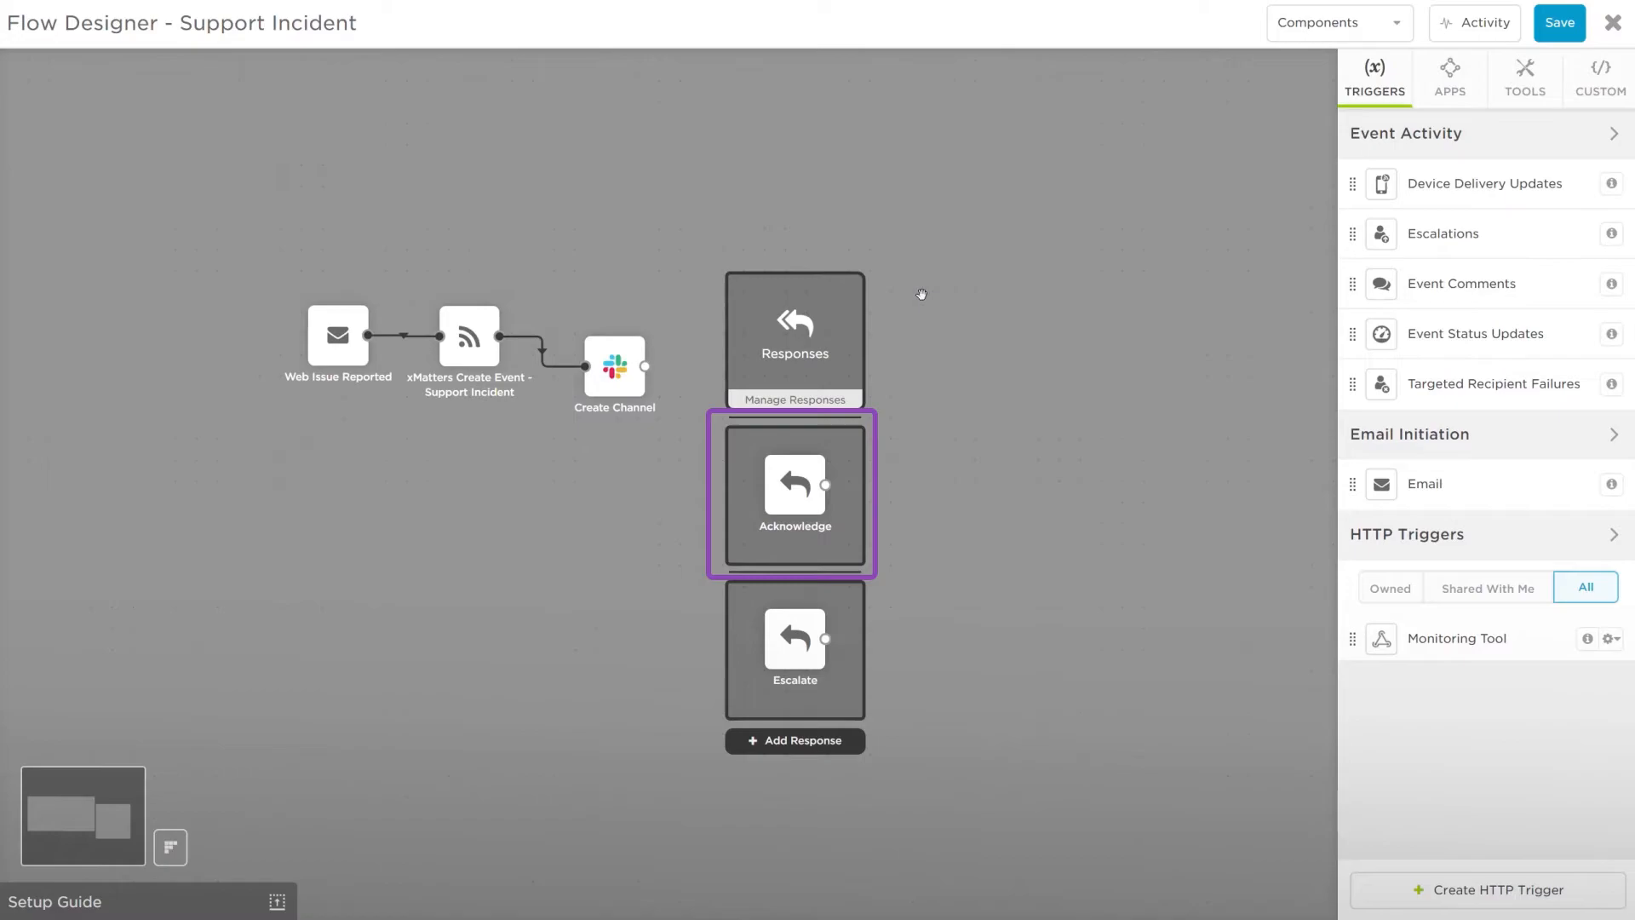
pyautogui.click(793, 647)
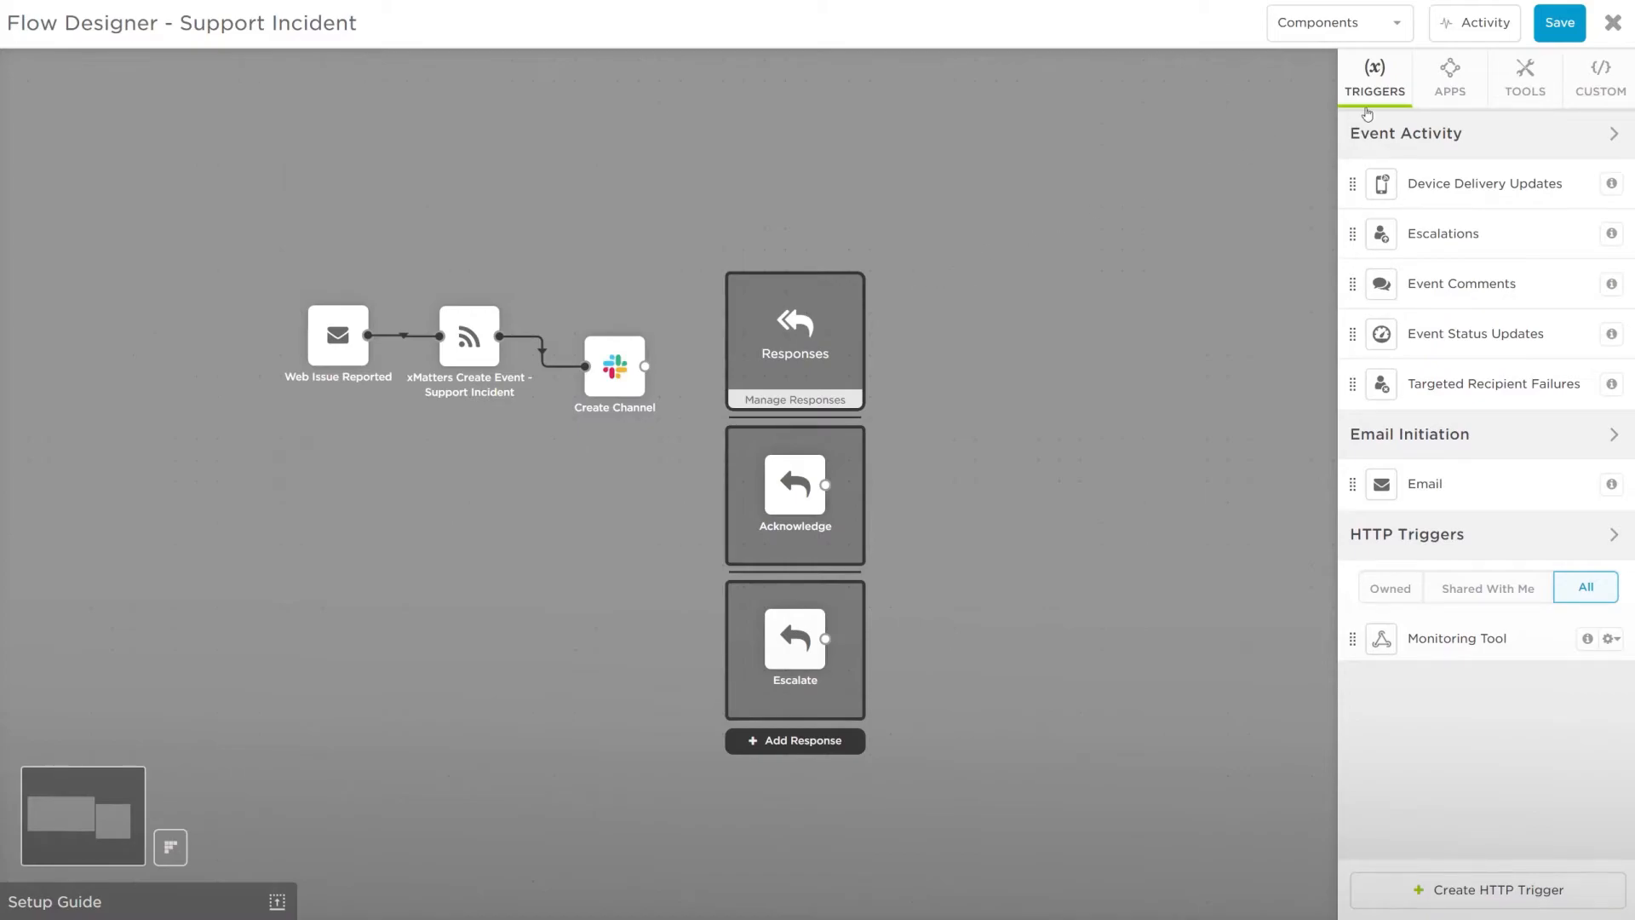
pyautogui.click(1449, 77)
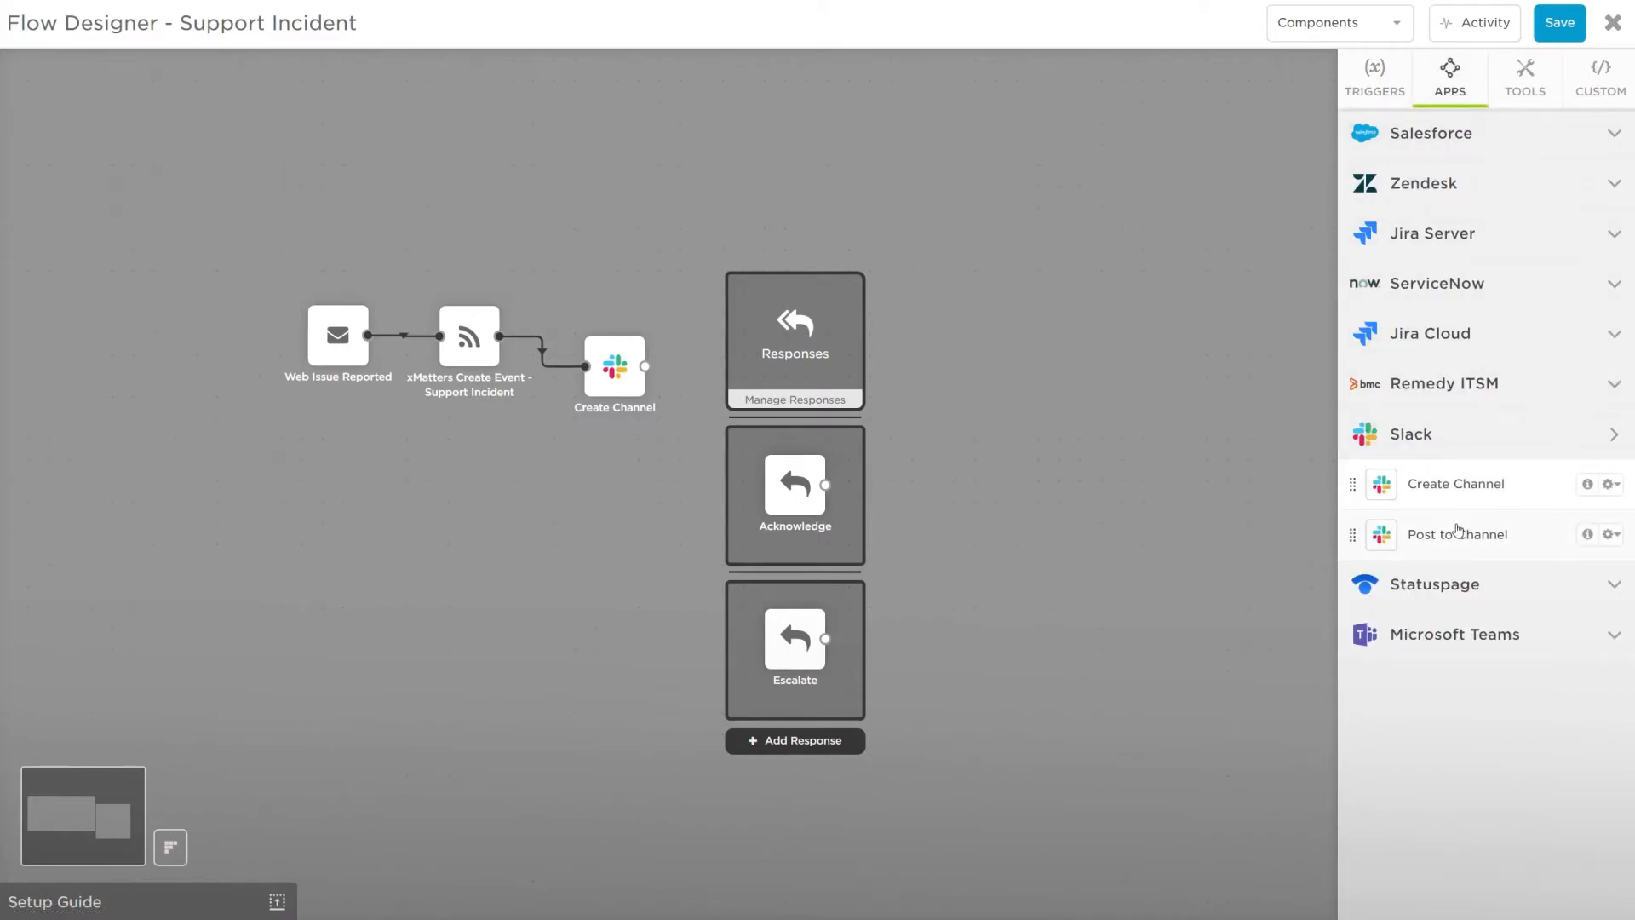
# Step: Add a Post to Channel step after Acknowledge posting to the event.id channel with respondedTo.by.targetName, and save
pyautogui.moveTo(1456, 533); pyautogui.dragTo(1015, 542)
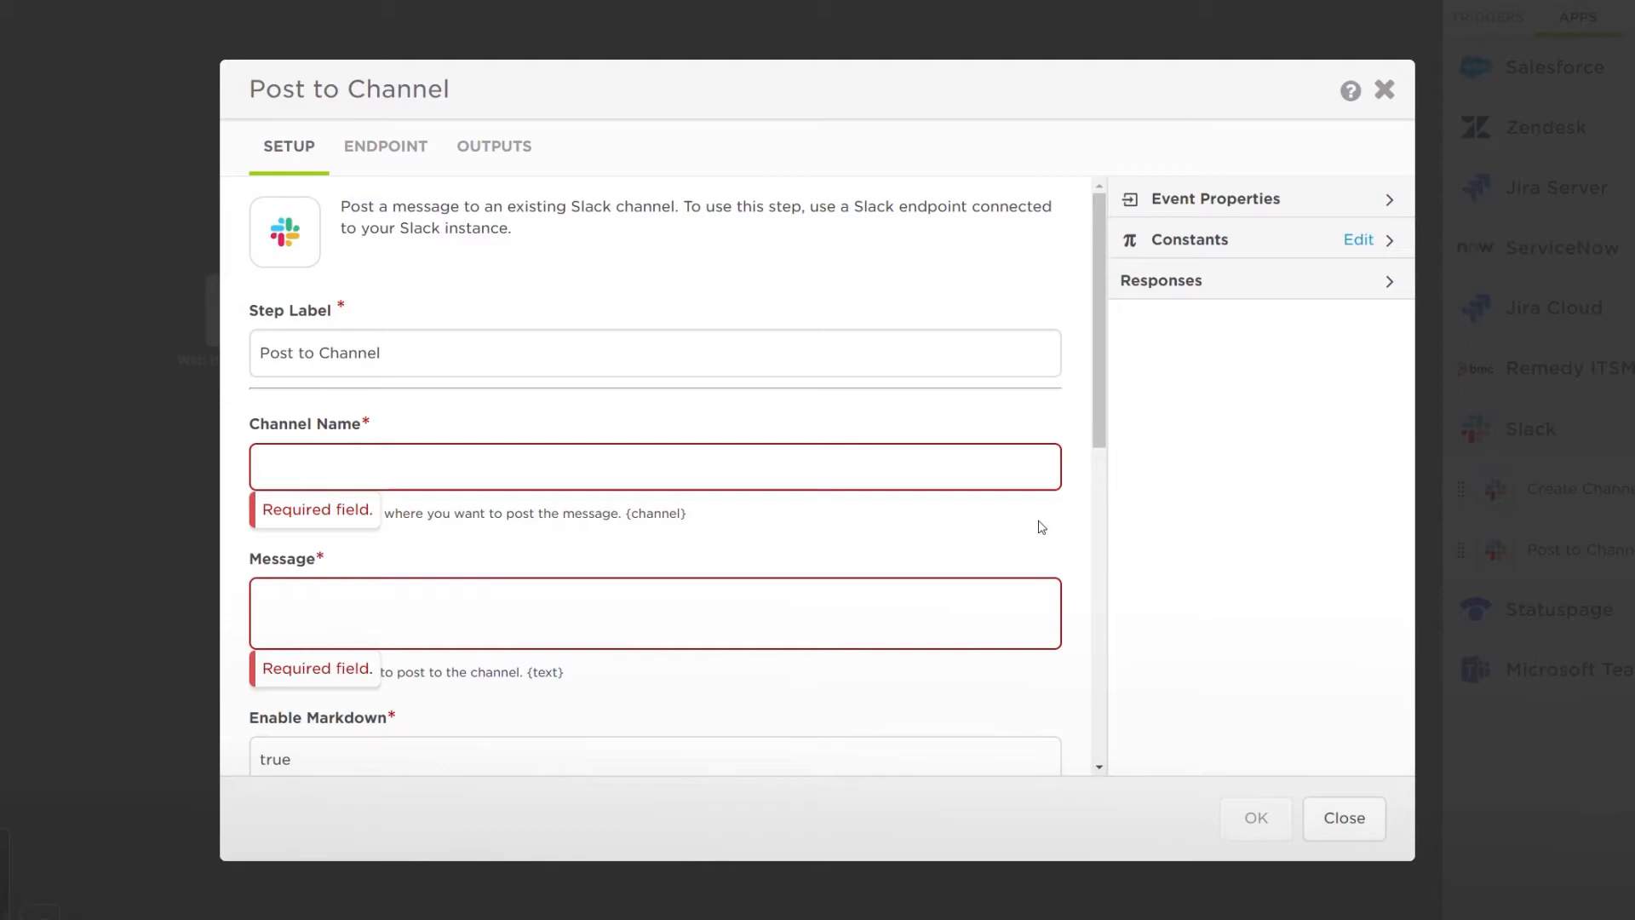
pyautogui.moveTo(1049, 448)
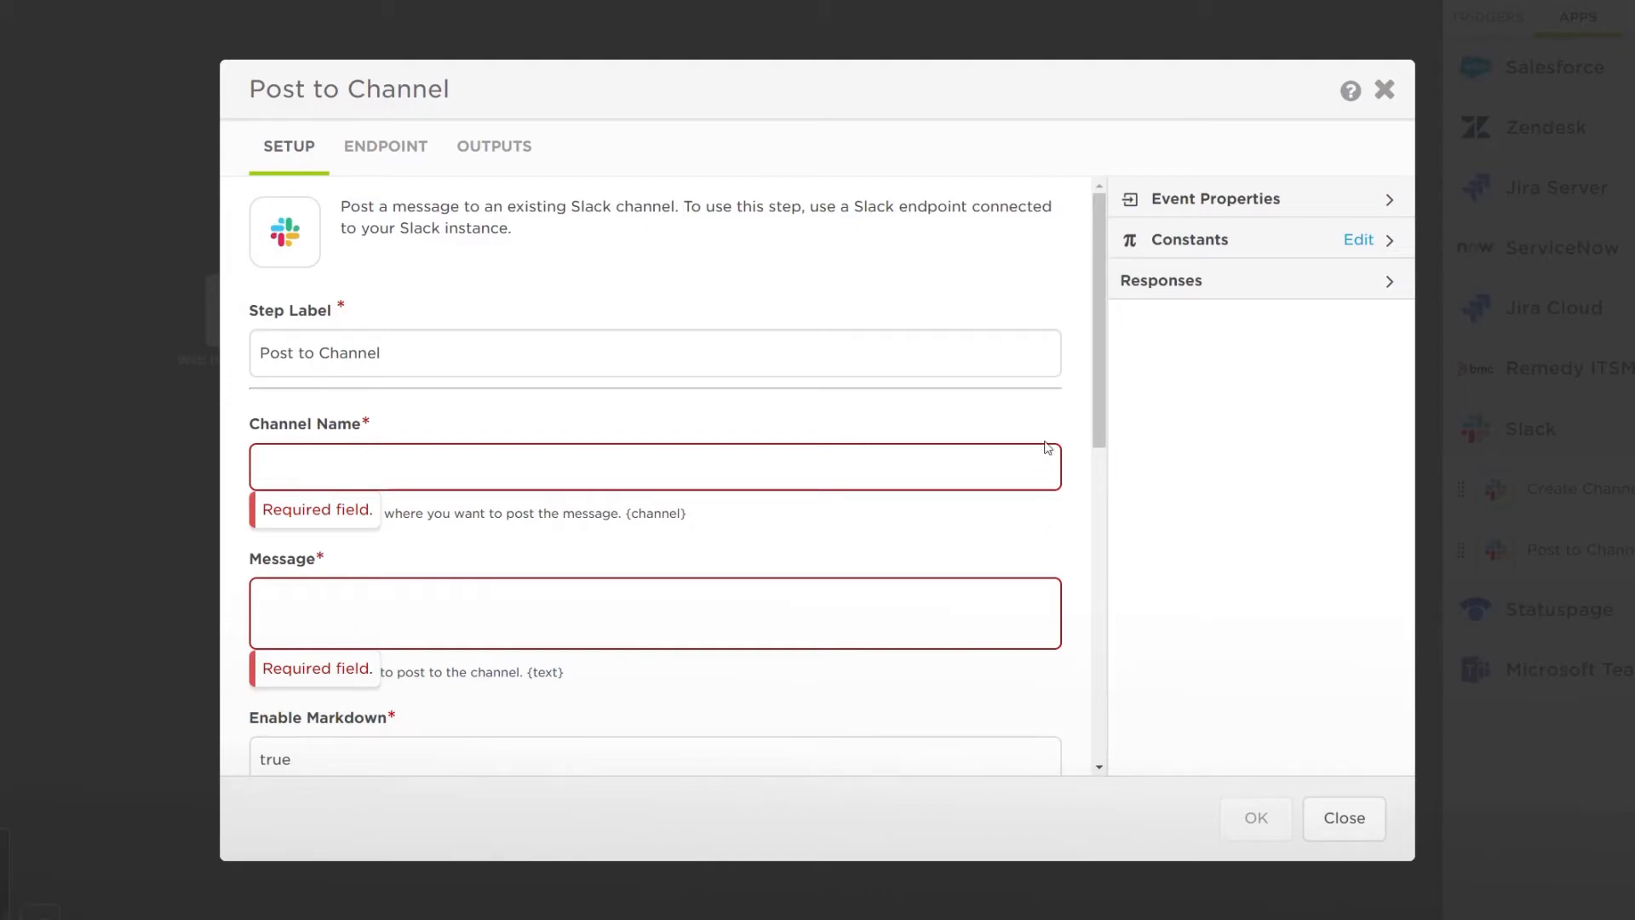
pyautogui.click(1216, 197)
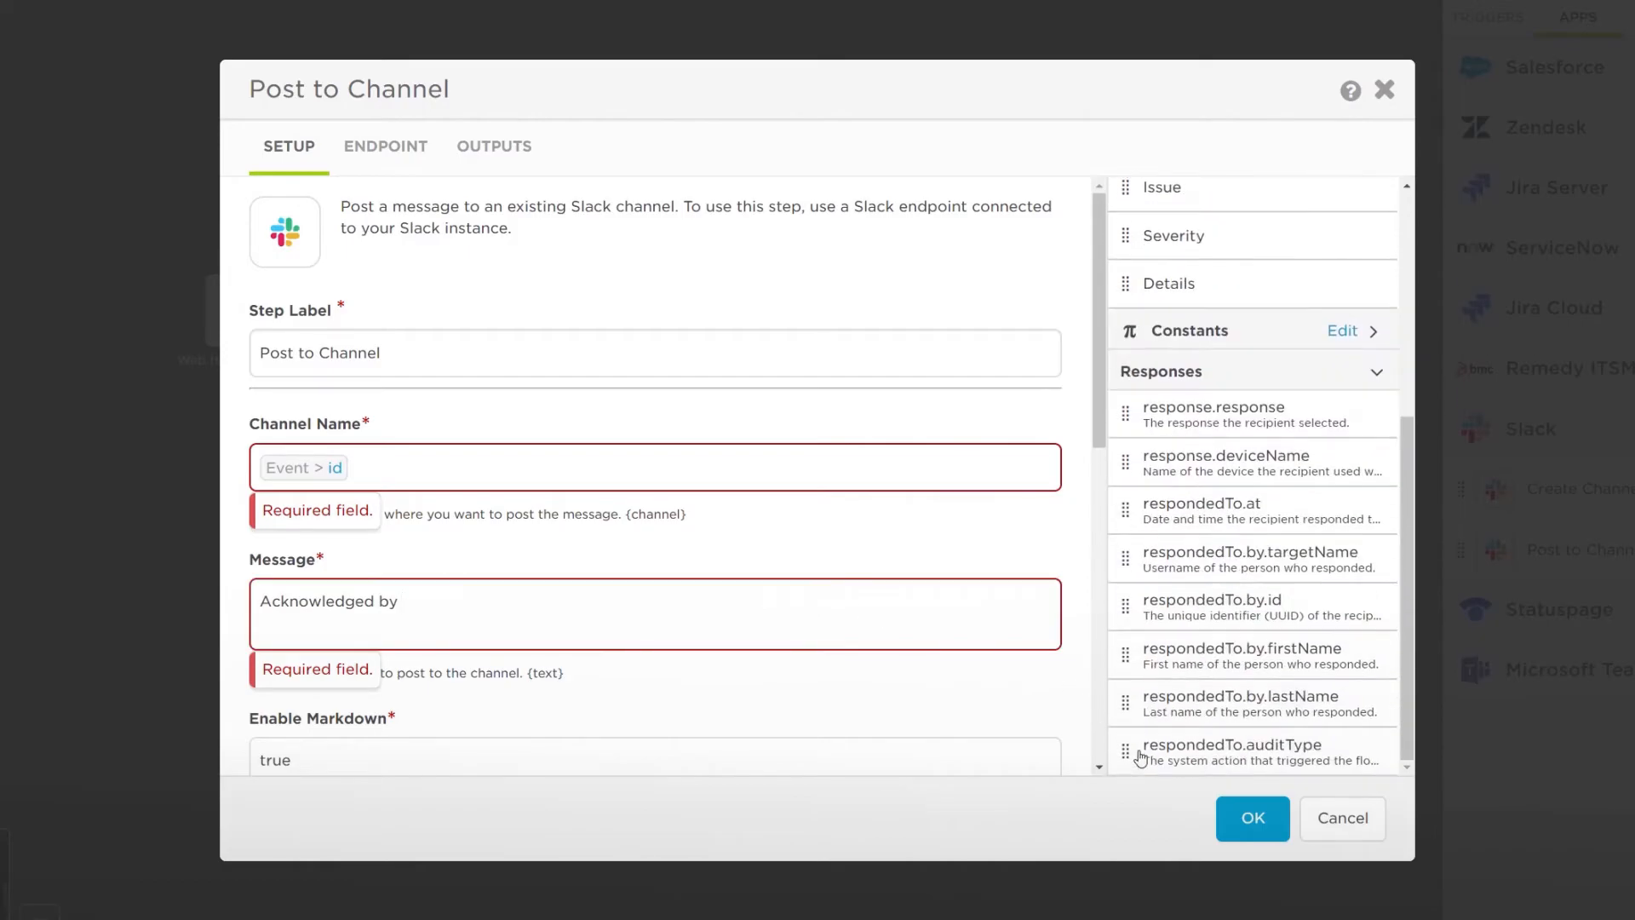
pyautogui.click(1250, 552)
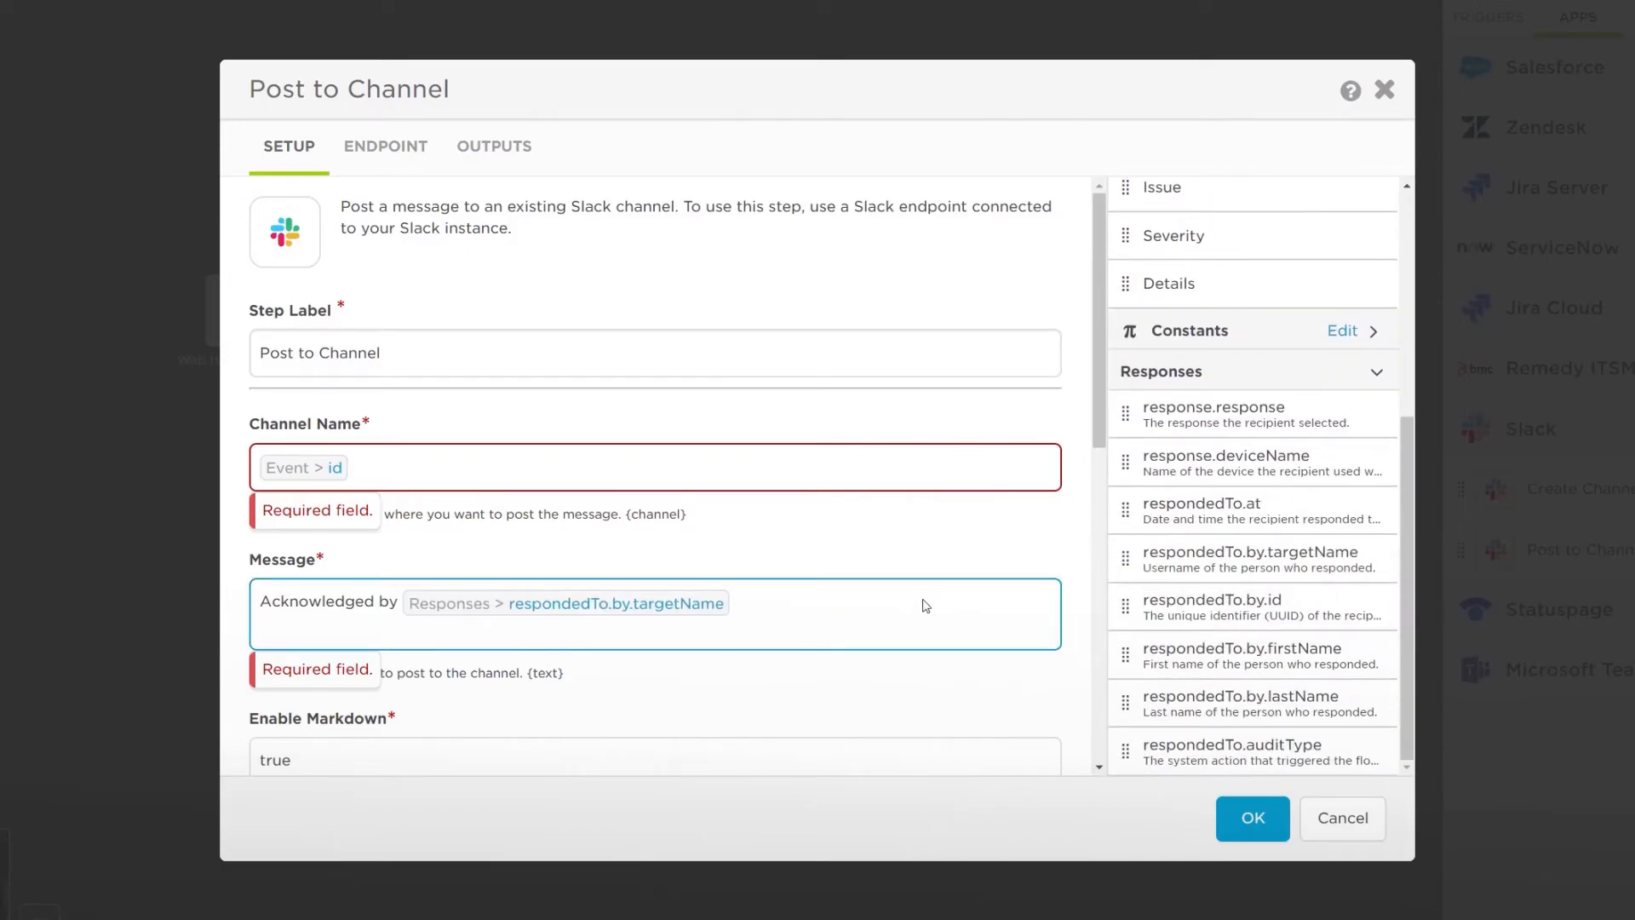
pyautogui.click(385, 147)
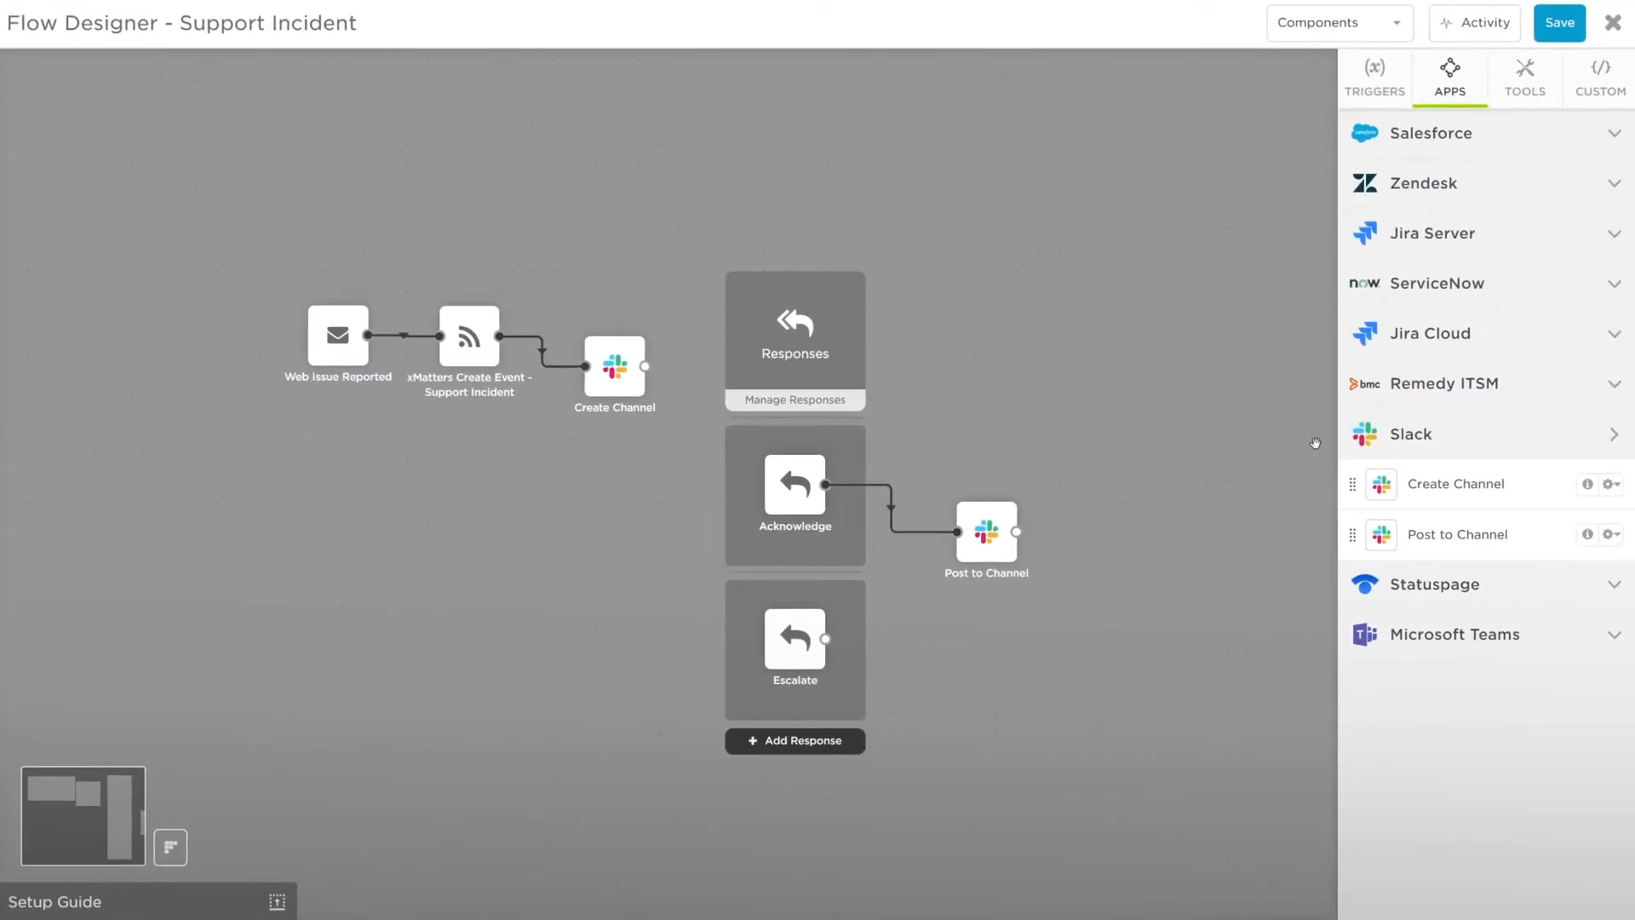
pyautogui.click(1560, 24)
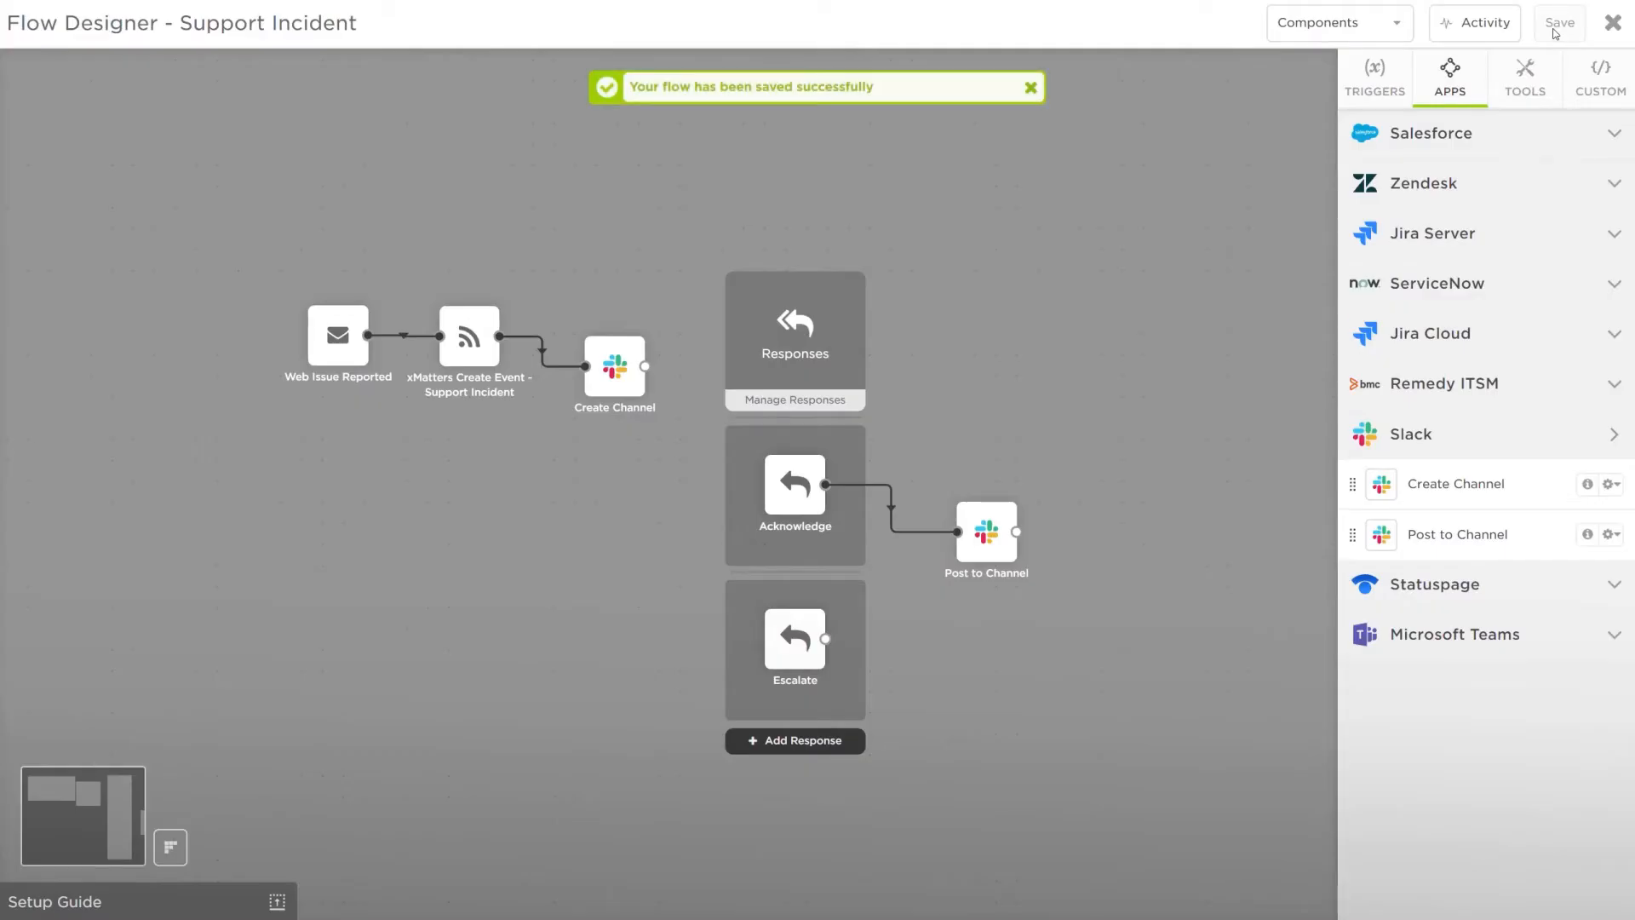
pyautogui.moveTo(337, 334)
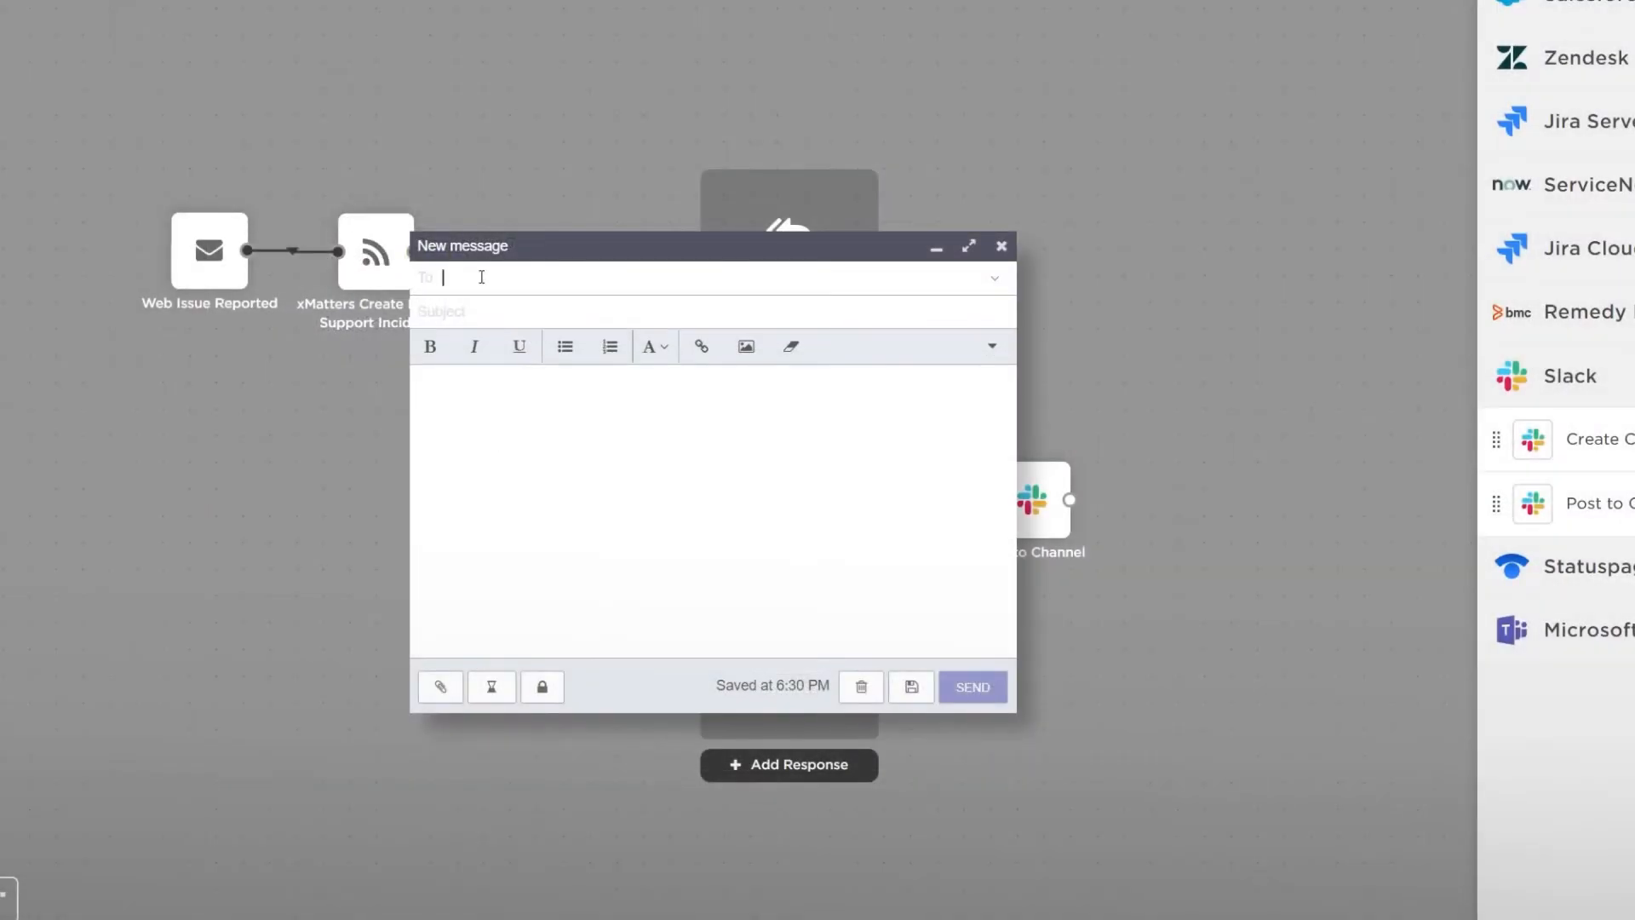
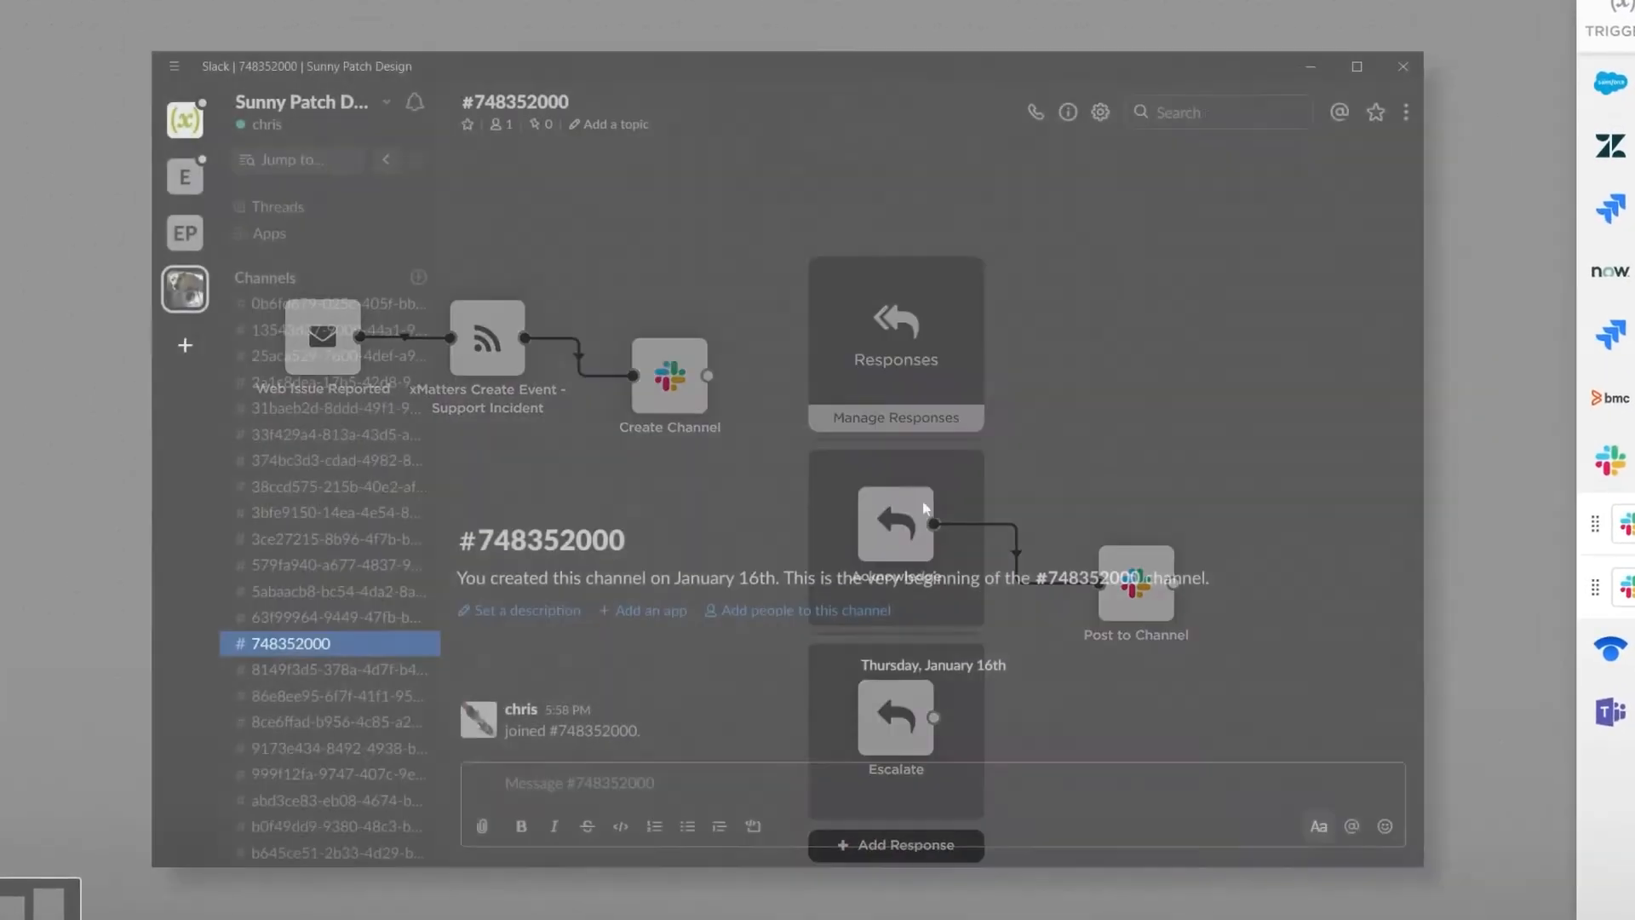
pyautogui.click(320, 411)
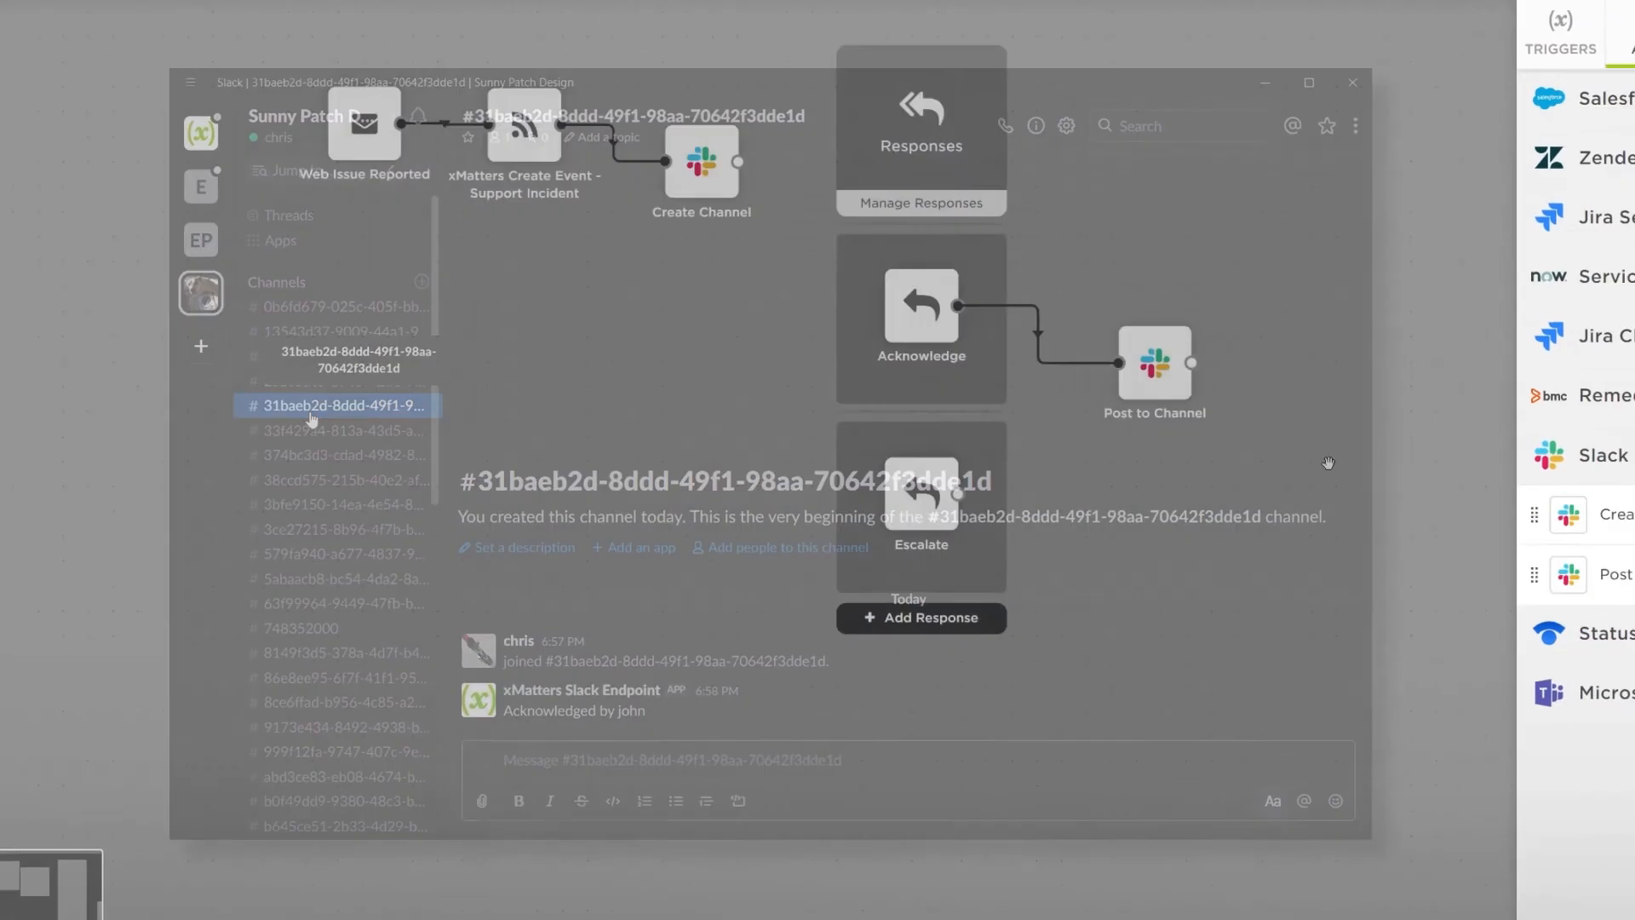
pyautogui.click(1474, 24)
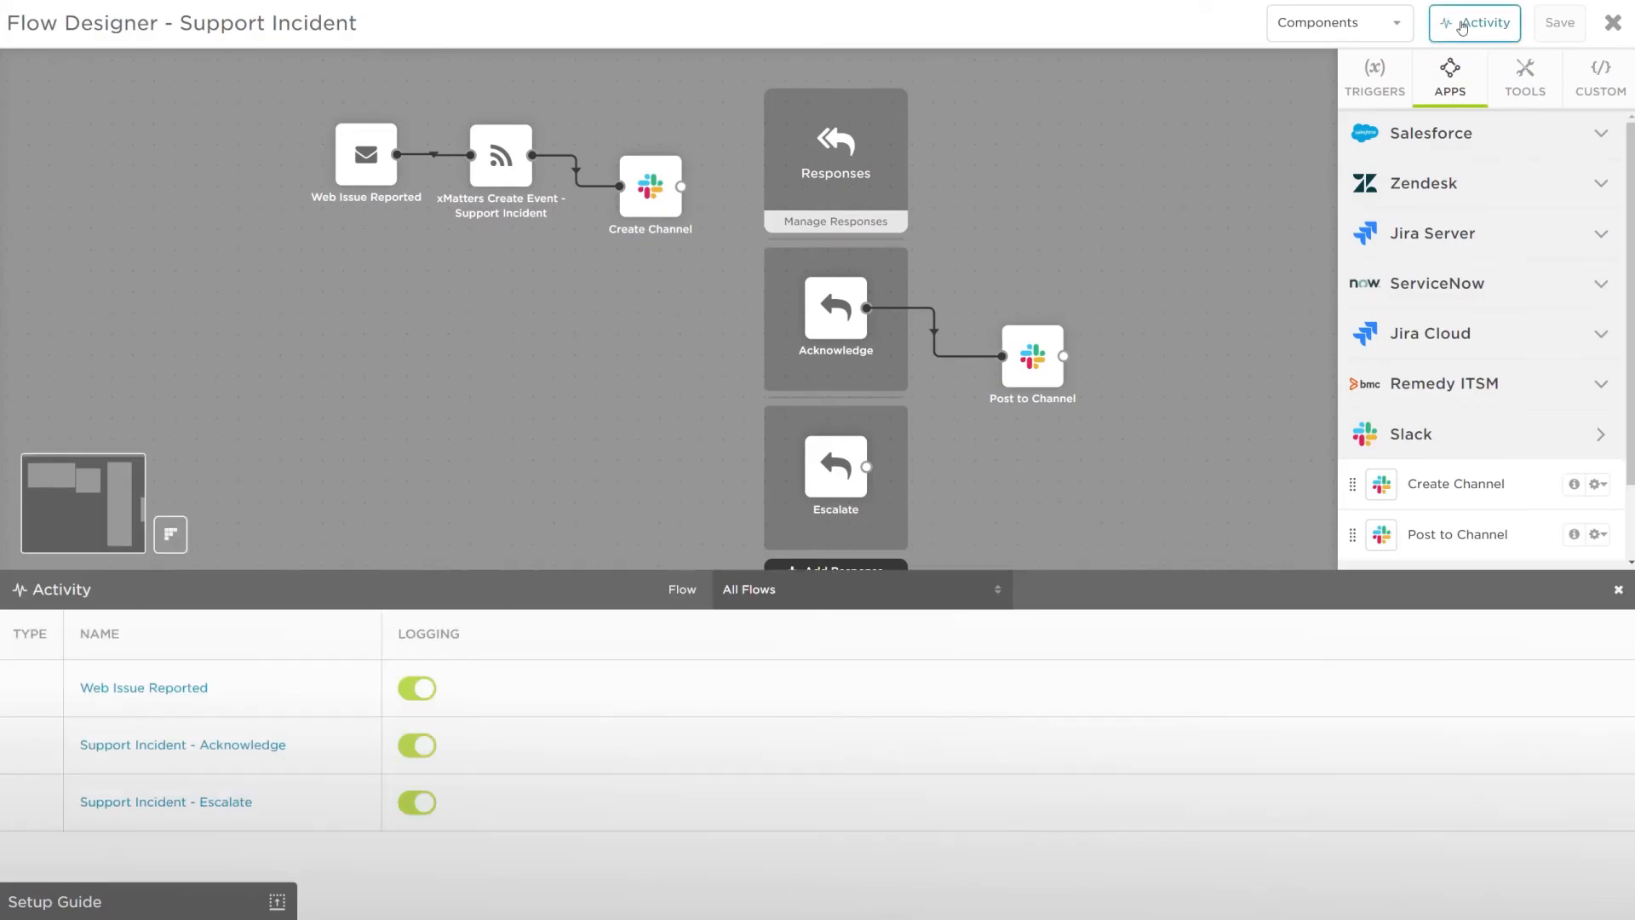